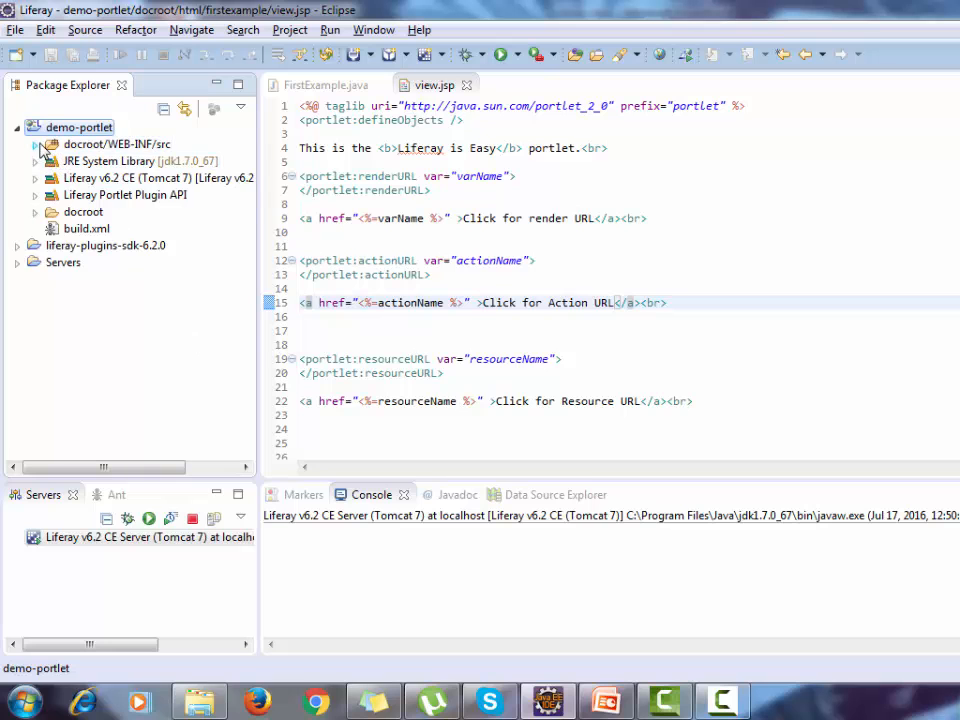
# Step: Expand the source folder and highlight FirstExample's GenericPortlet parent class
pyautogui.click(35, 144)
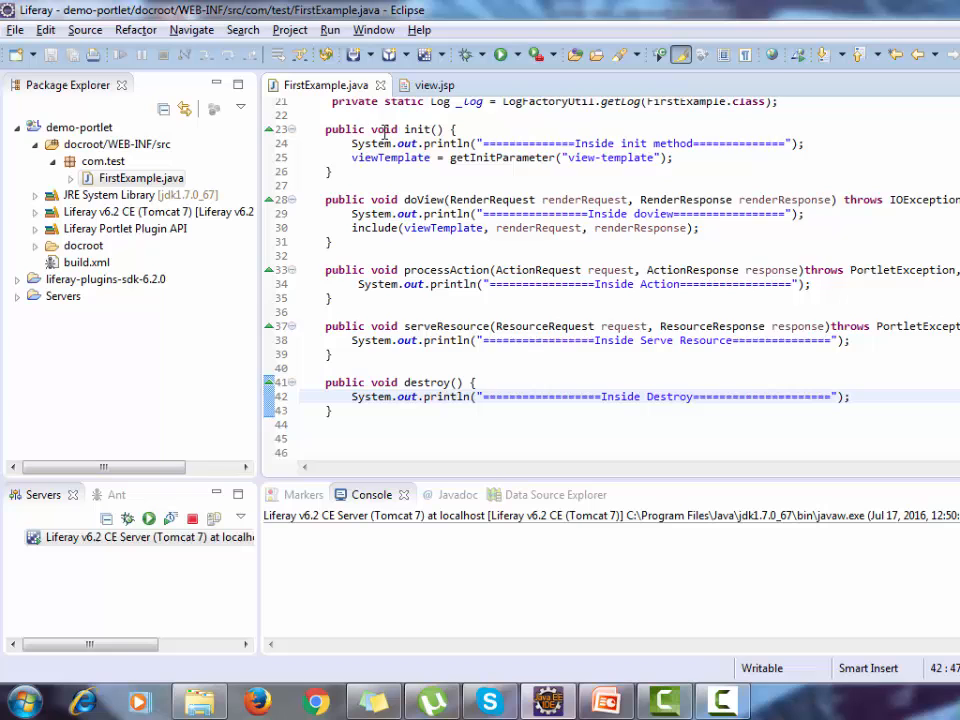
pyautogui.scroll(3)
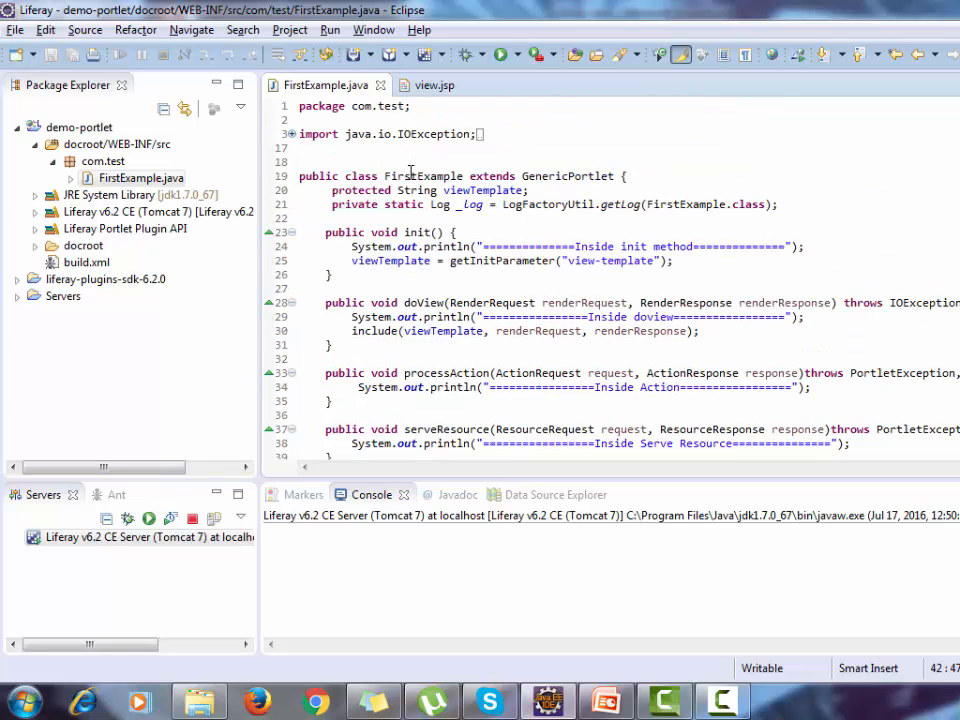
pyautogui.doubleClick(567, 176)
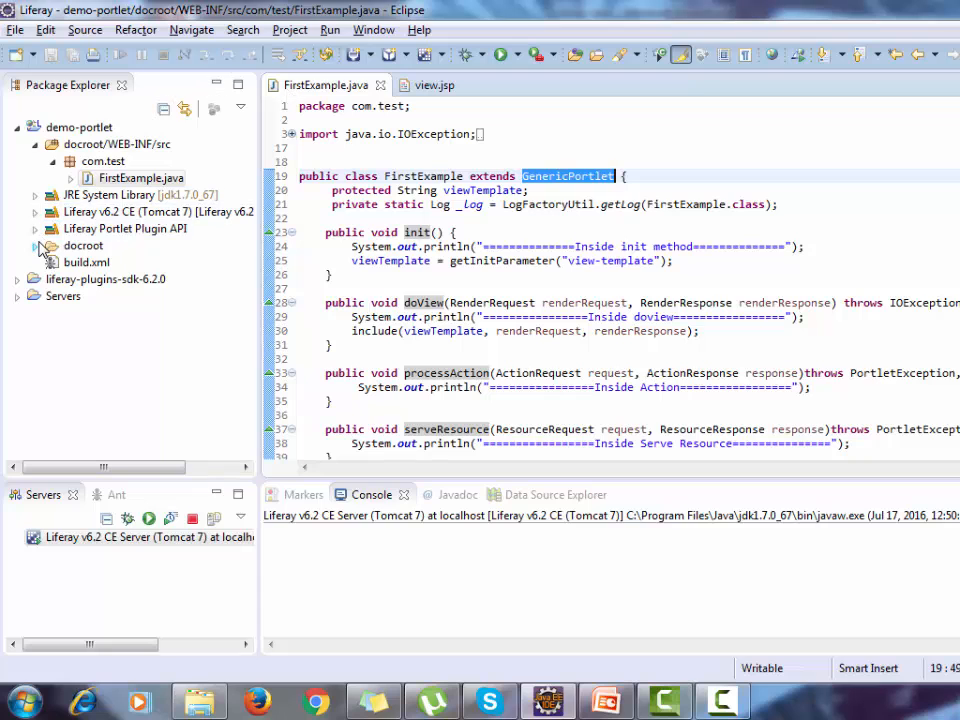
# Step: Expand docroot and open main.css and view.jsp in editor tabs
pyautogui.click(35, 245)
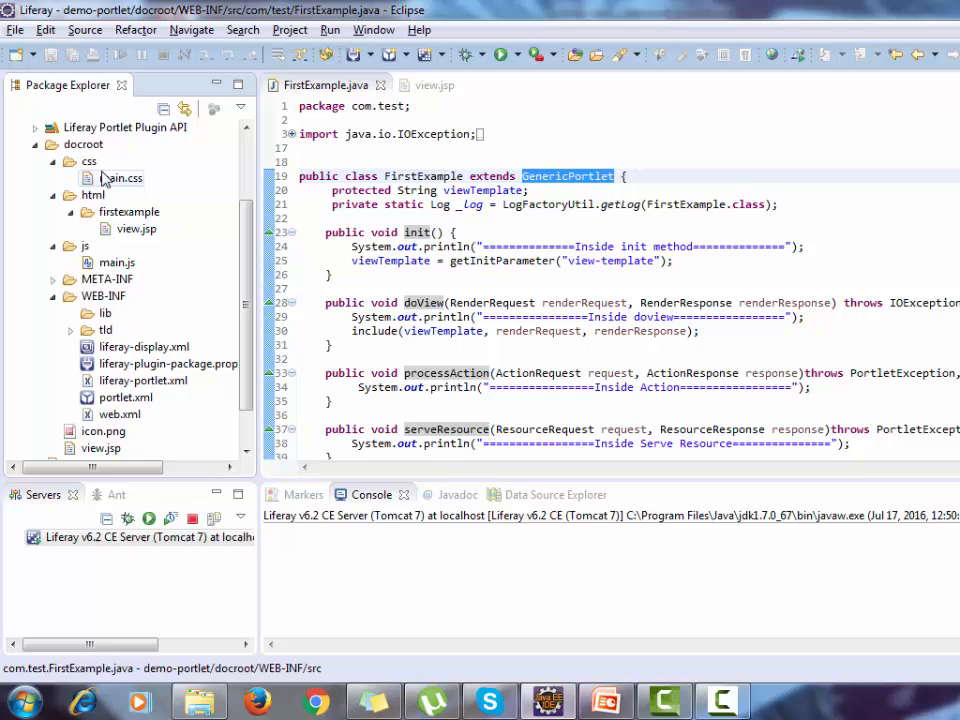
pyautogui.click(122, 177)
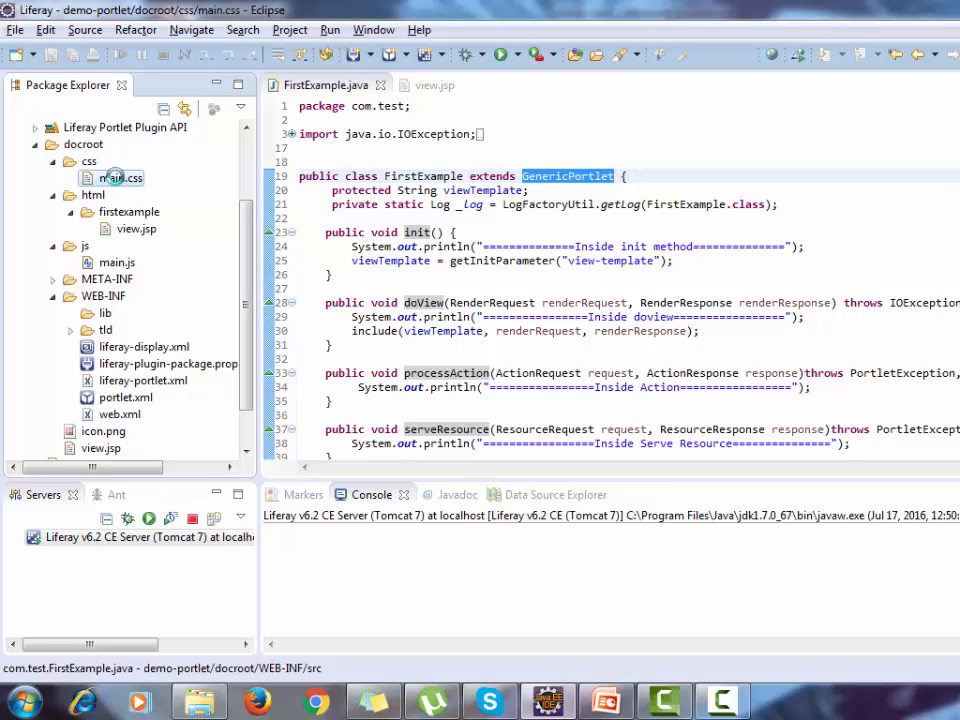
pyautogui.doubleClick(120, 177)
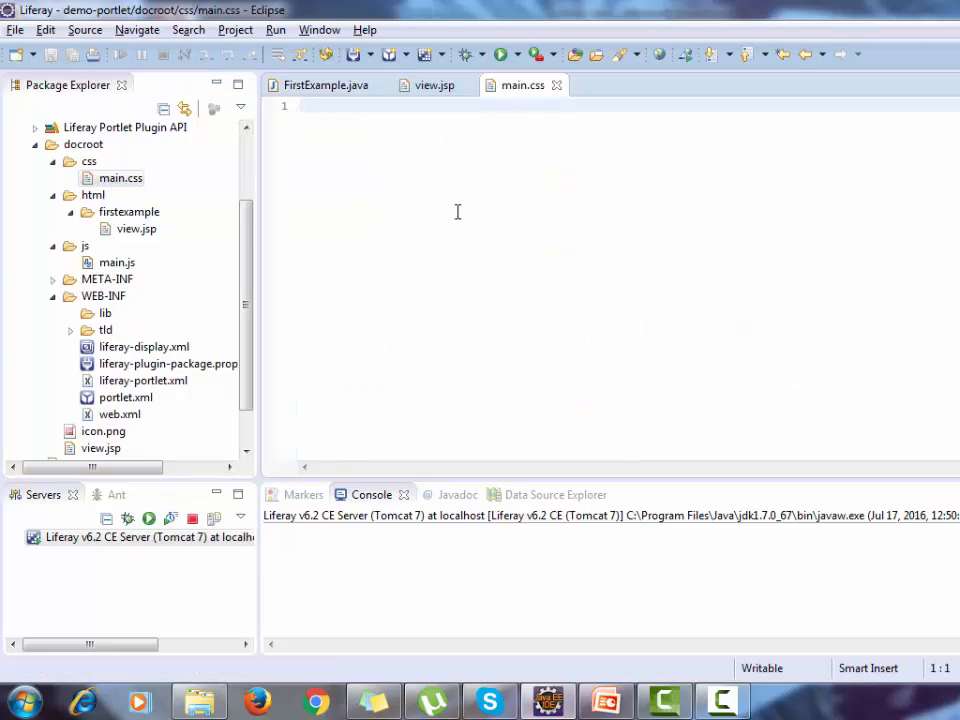
pyautogui.click(135, 229)
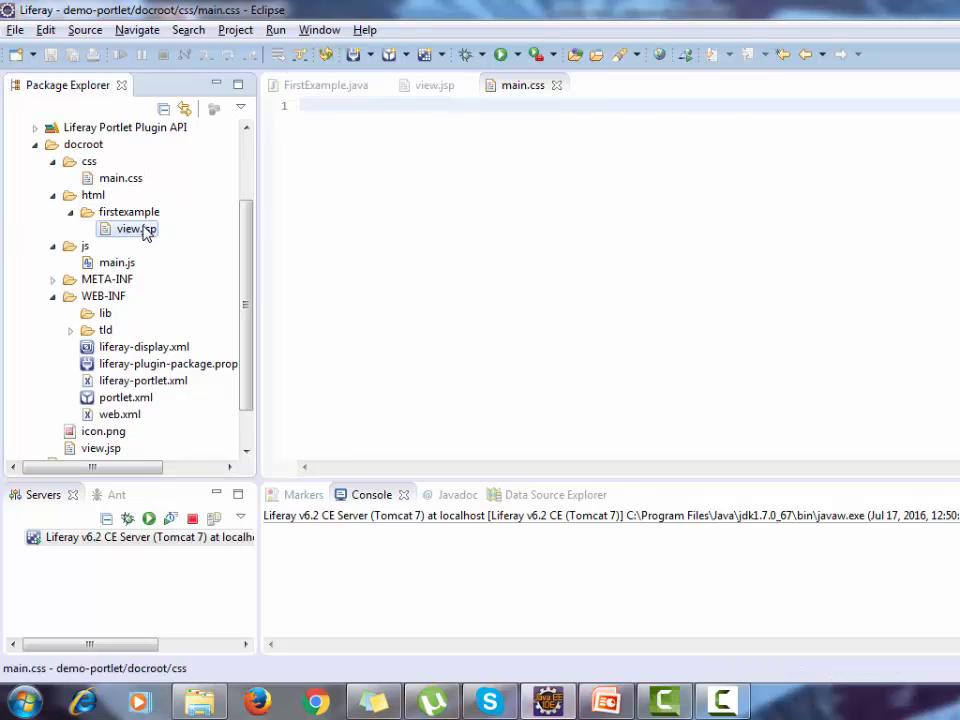
pyautogui.doubleClick(133, 228)
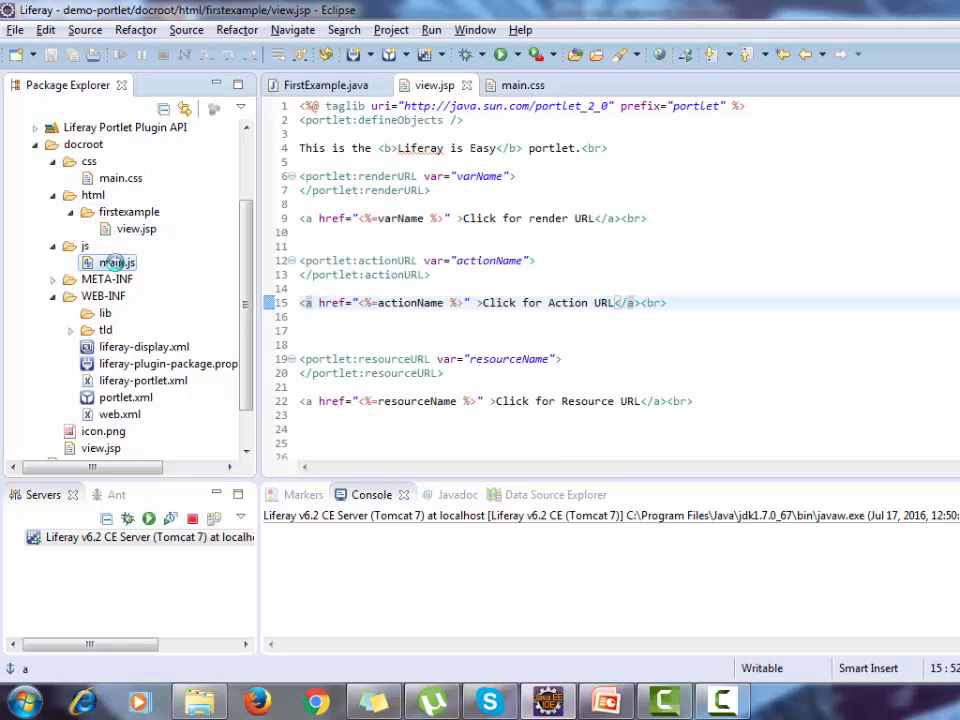
# Step: Open main.js and liferay-display.xml, highlighting the MyCategory category name
pyautogui.doubleClick(116, 262)
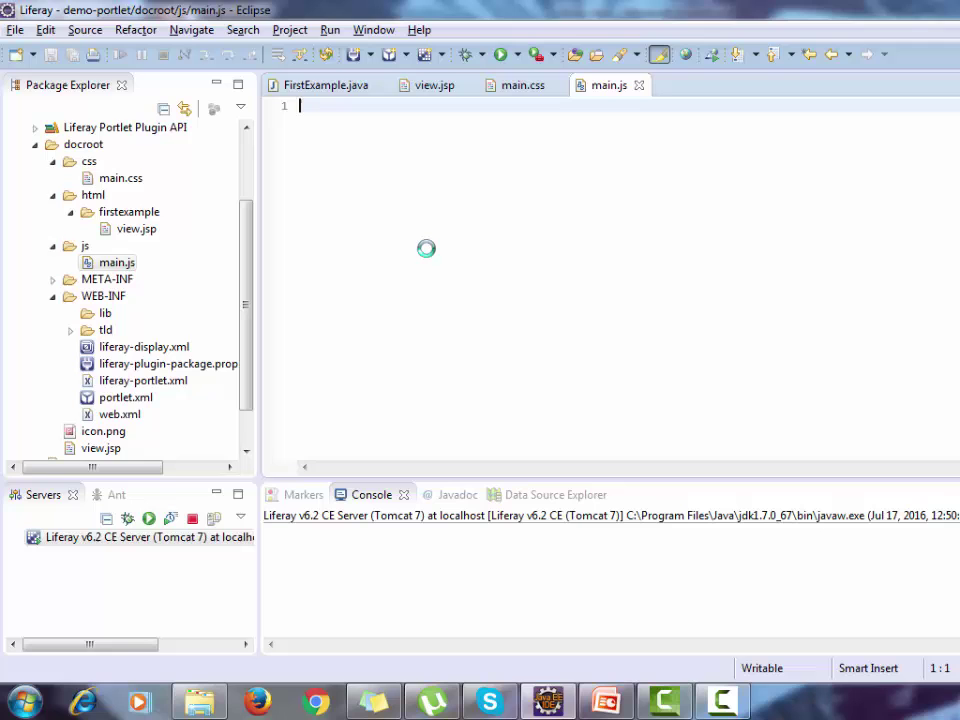
pyautogui.moveTo(76, 324)
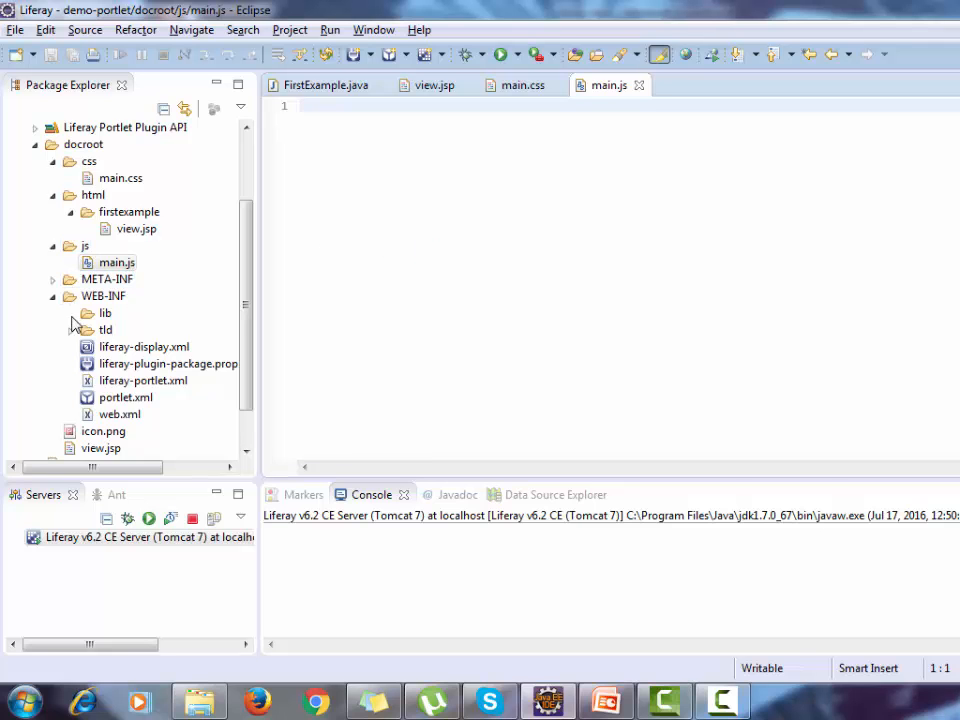
pyautogui.doubleClick(143, 346)
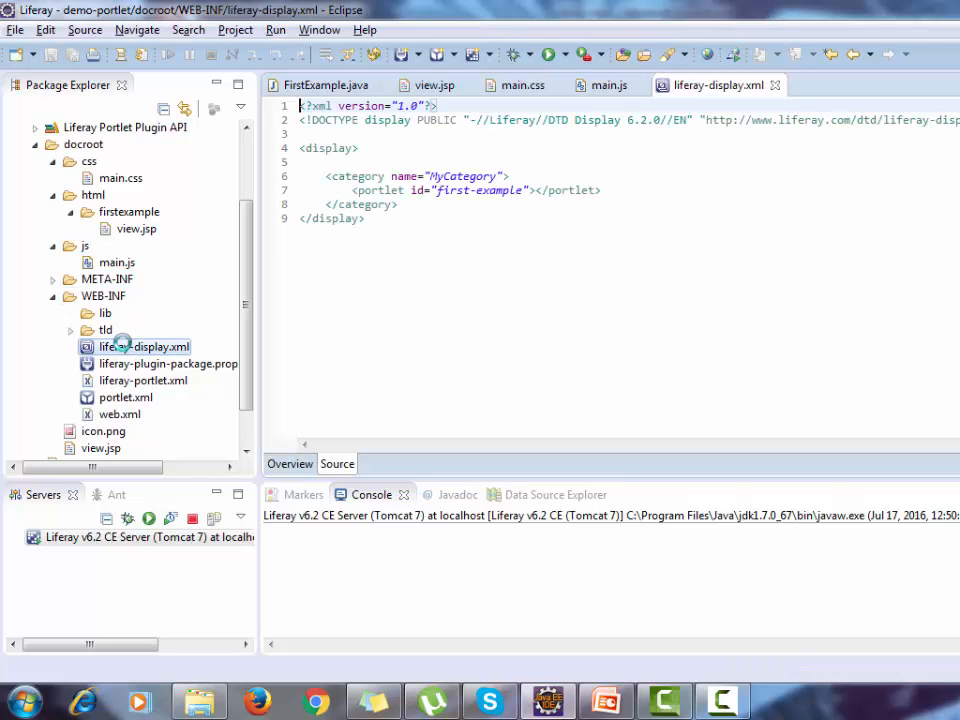
pyautogui.moveTo(460, 165)
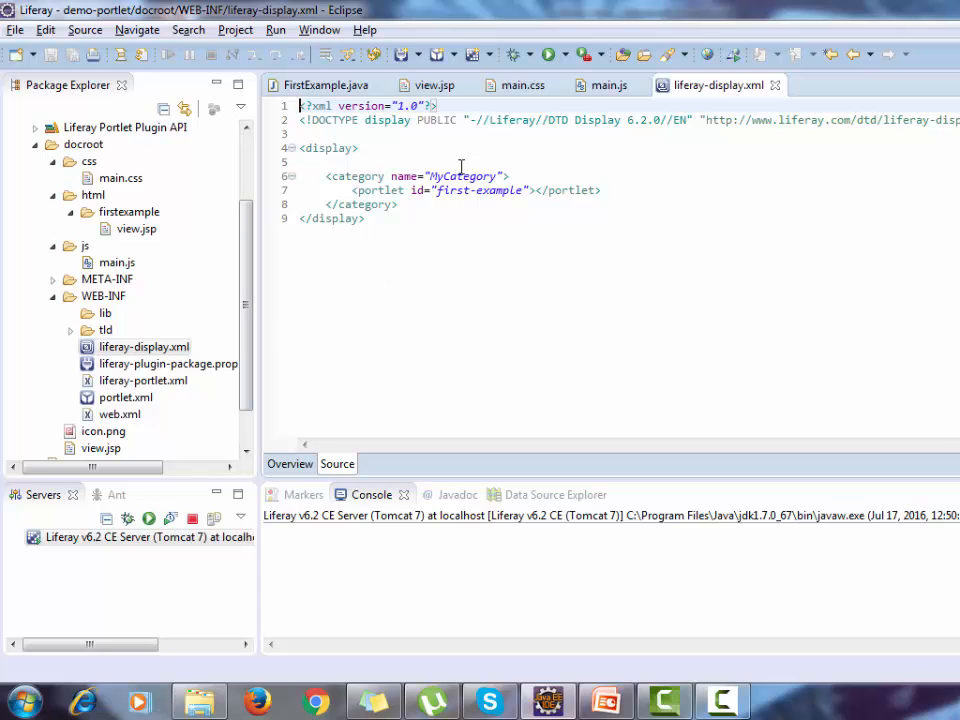
pyautogui.doubleClick(461, 176)
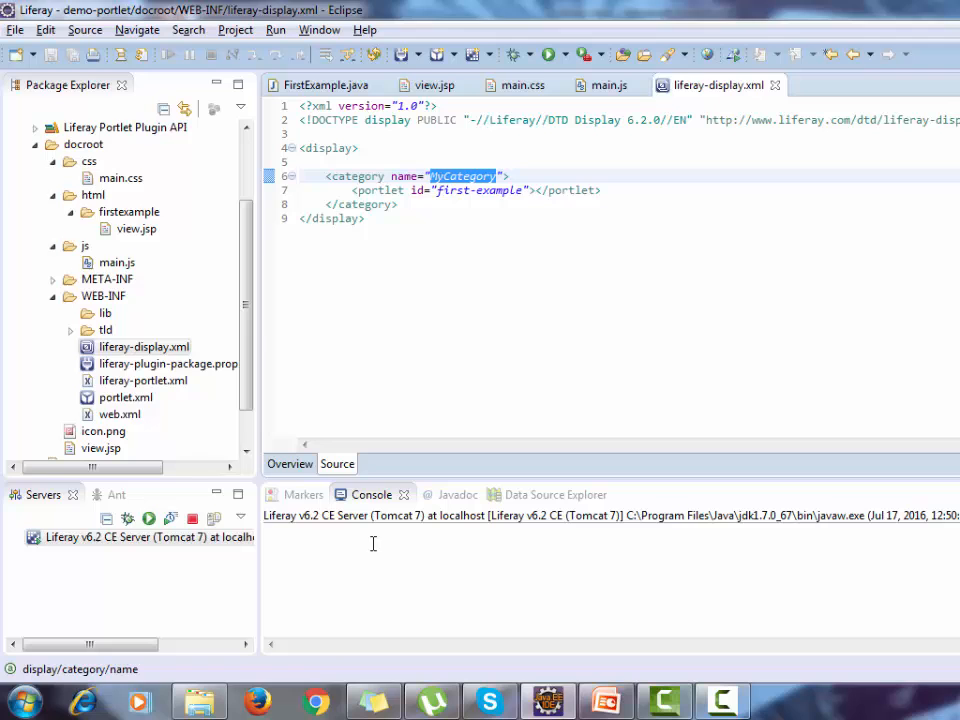
# Step: Sign in at localhost:8080 and expand MyCategory in the Add applications panel
pyautogui.click(314, 700)
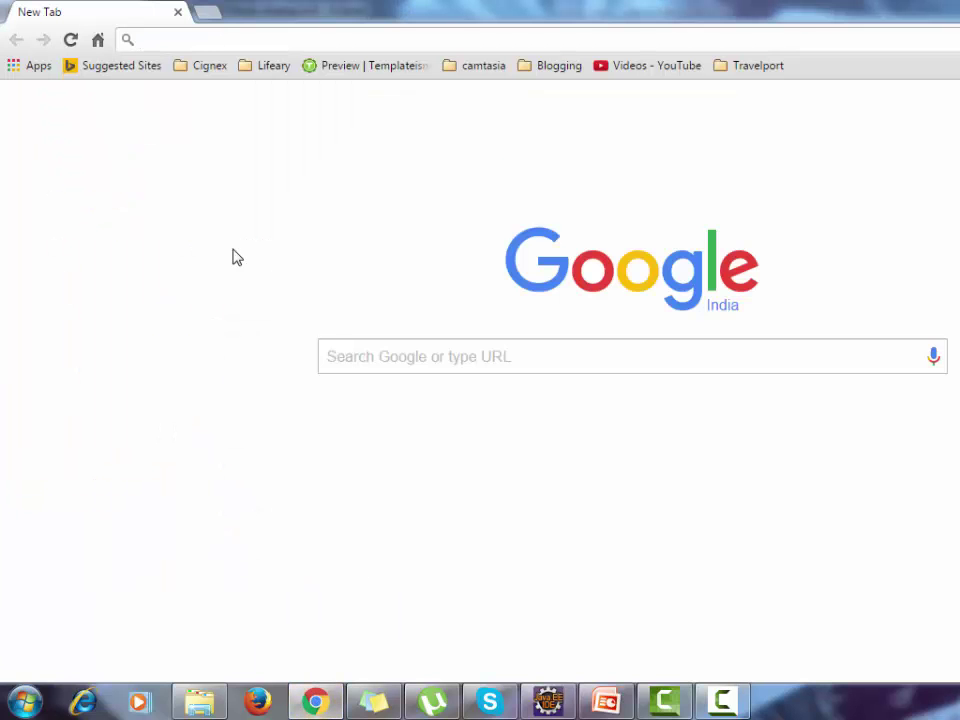
pyautogui.write('localhost:8080')
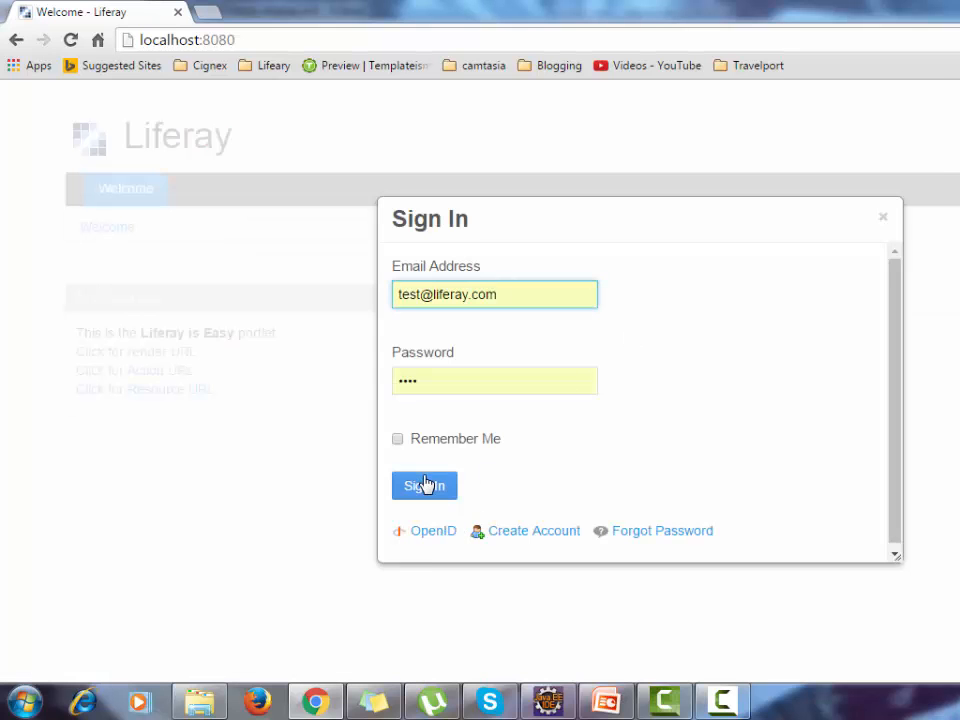
pyautogui.click(424, 485)
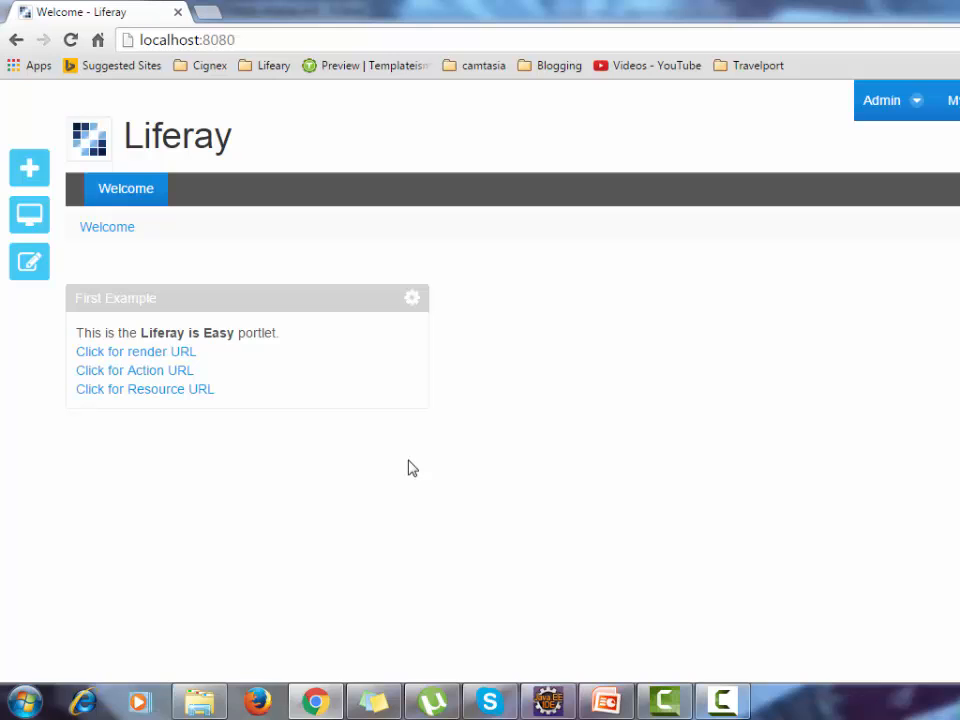
pyautogui.click(29, 168)
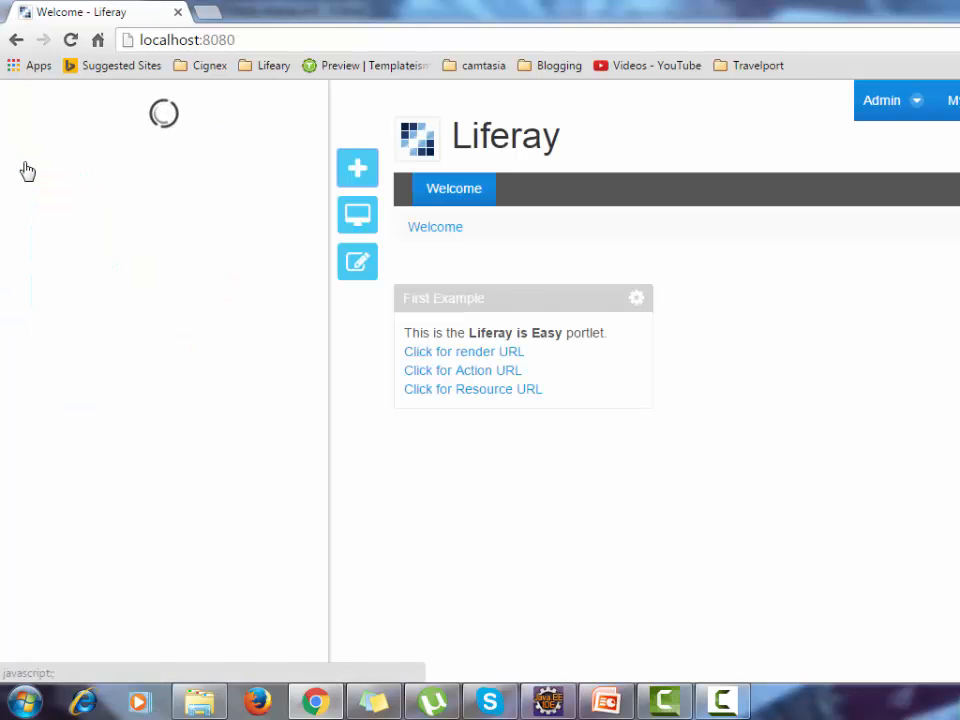
pyautogui.click(357, 168)
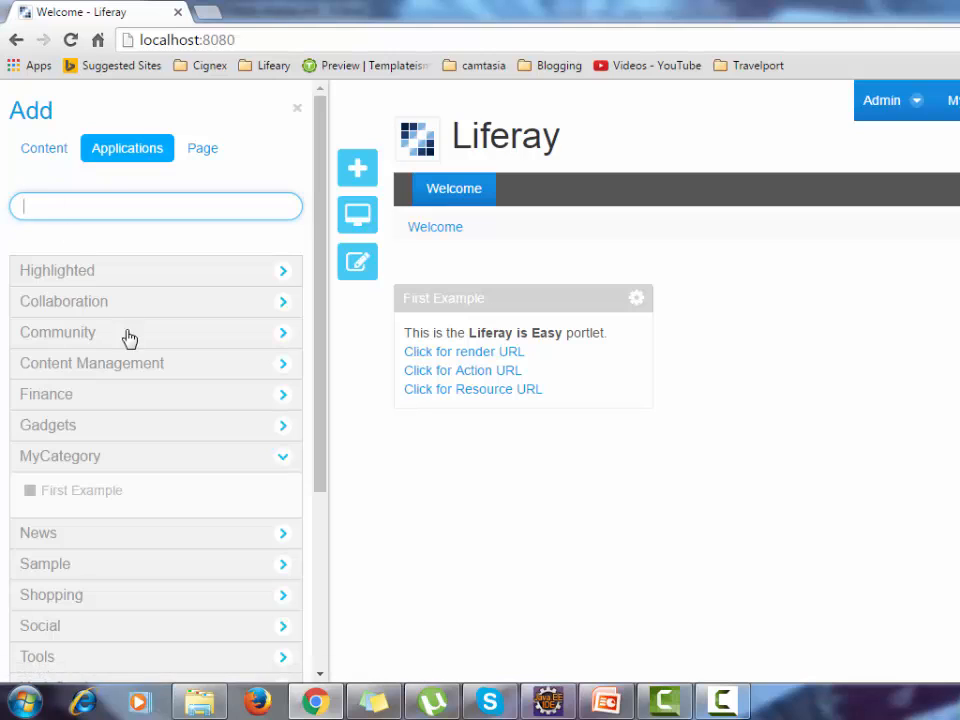
pyautogui.moveTo(93, 467)
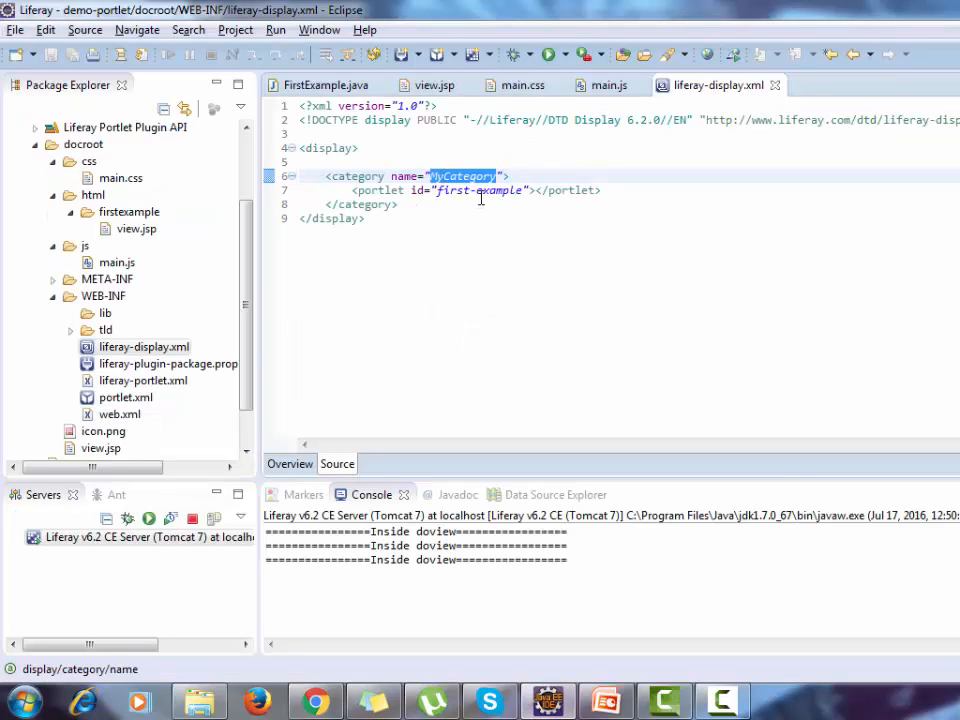
pyautogui.moveTo(225, 330)
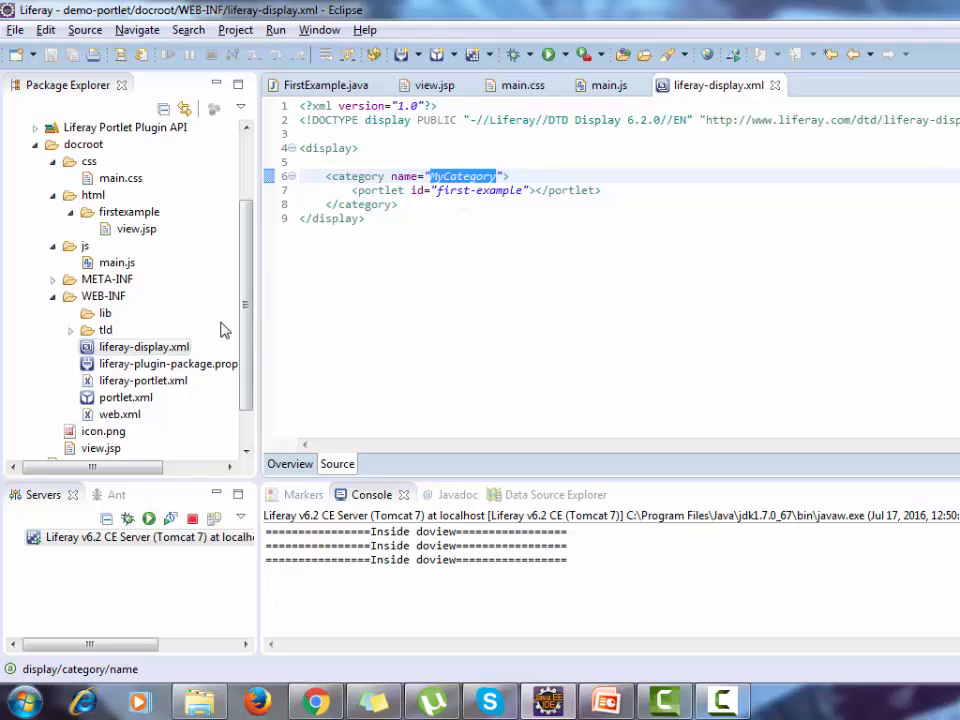
# Step: Open liferay-plugin-package.properties from WEB-INF in the properties editor
pyautogui.click(167, 363)
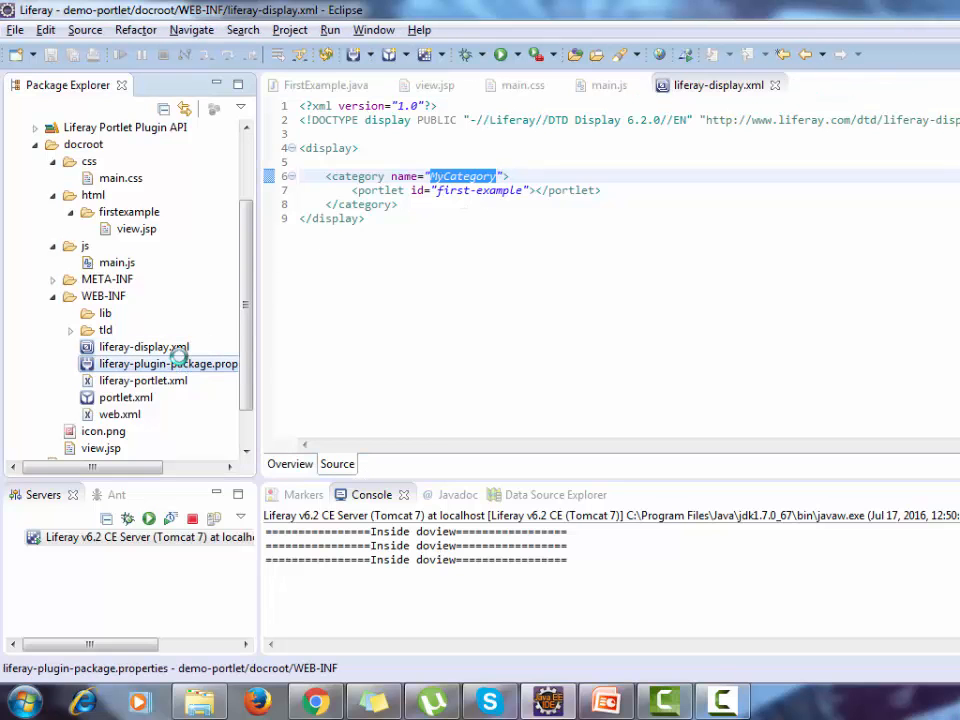
pyautogui.doubleClick(167, 363)
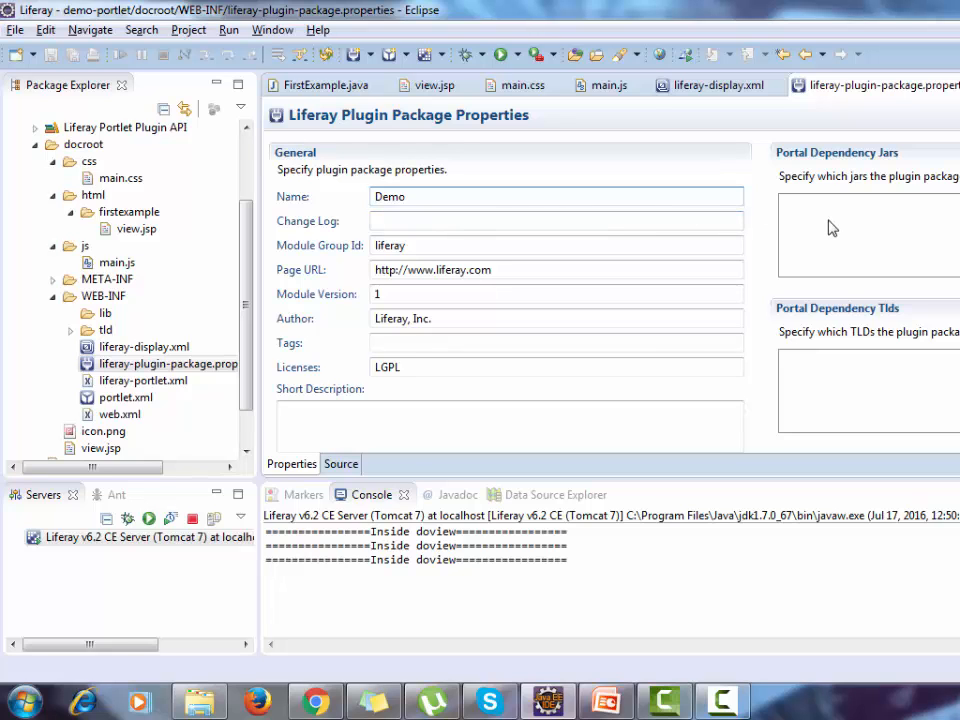
pyautogui.moveTo(867, 371)
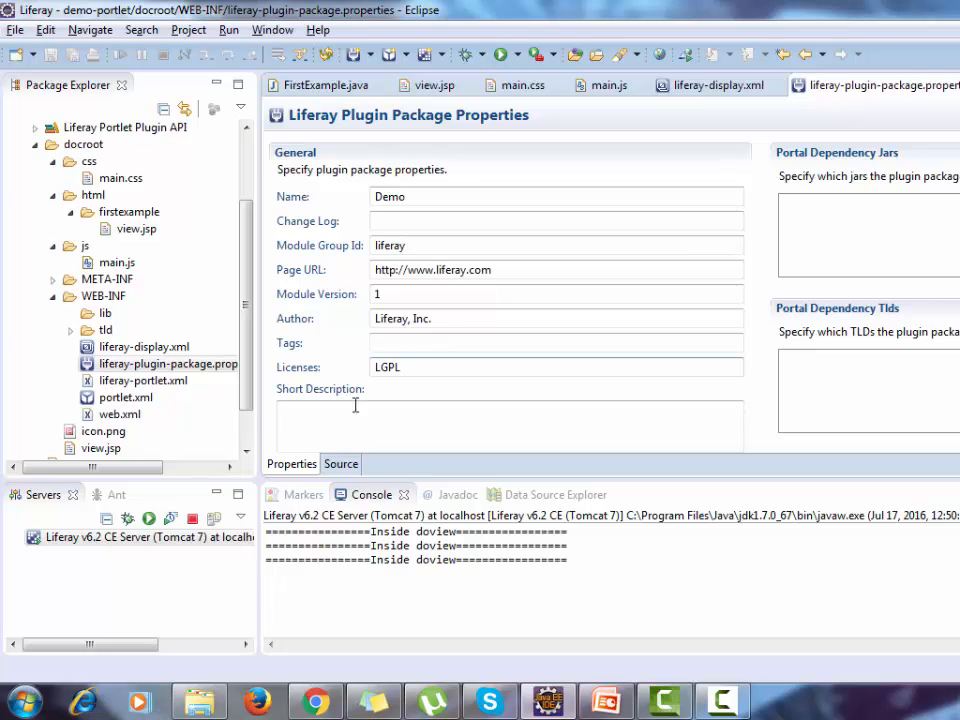
# Step: Open liferay-portlet.xml and scroll through its CSS and JS paths
pyautogui.doubleClick(143, 380)
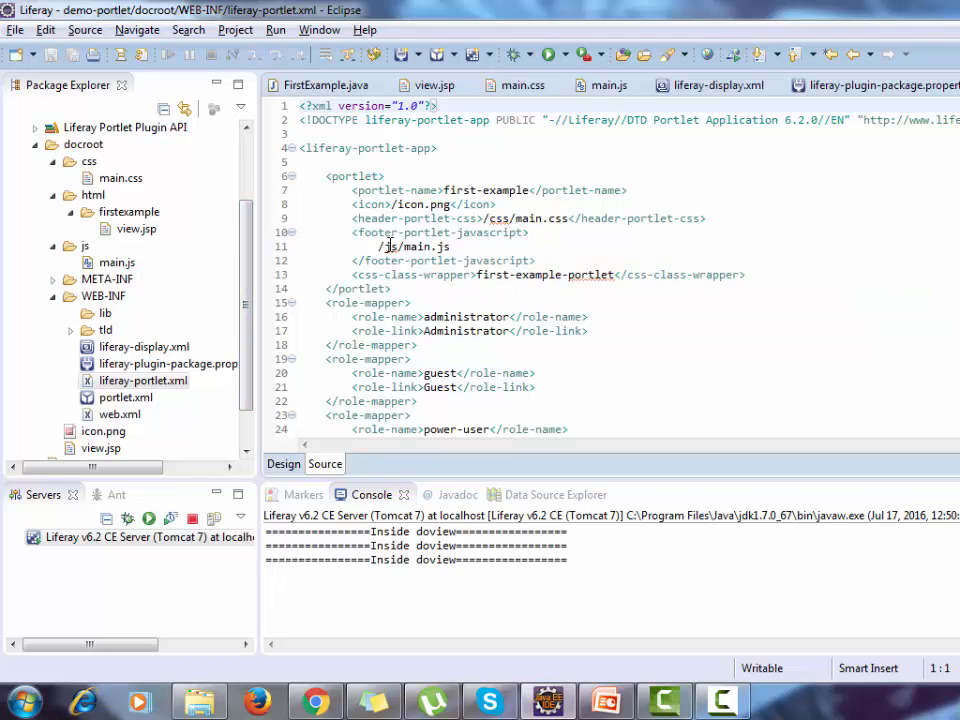
pyautogui.scroll(-3)
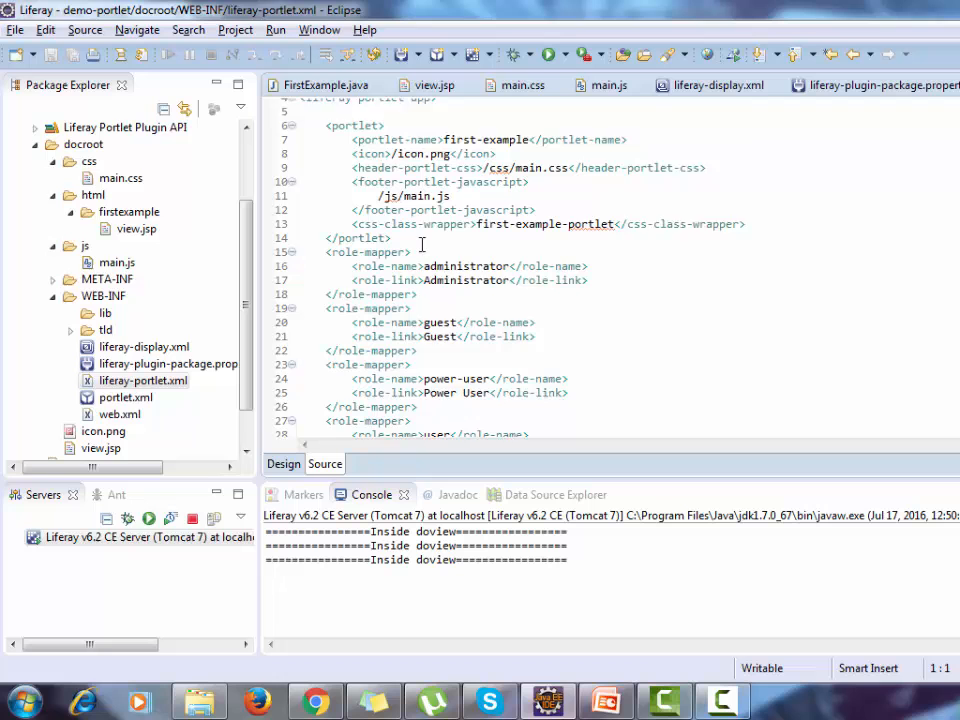
pyautogui.scroll(3)
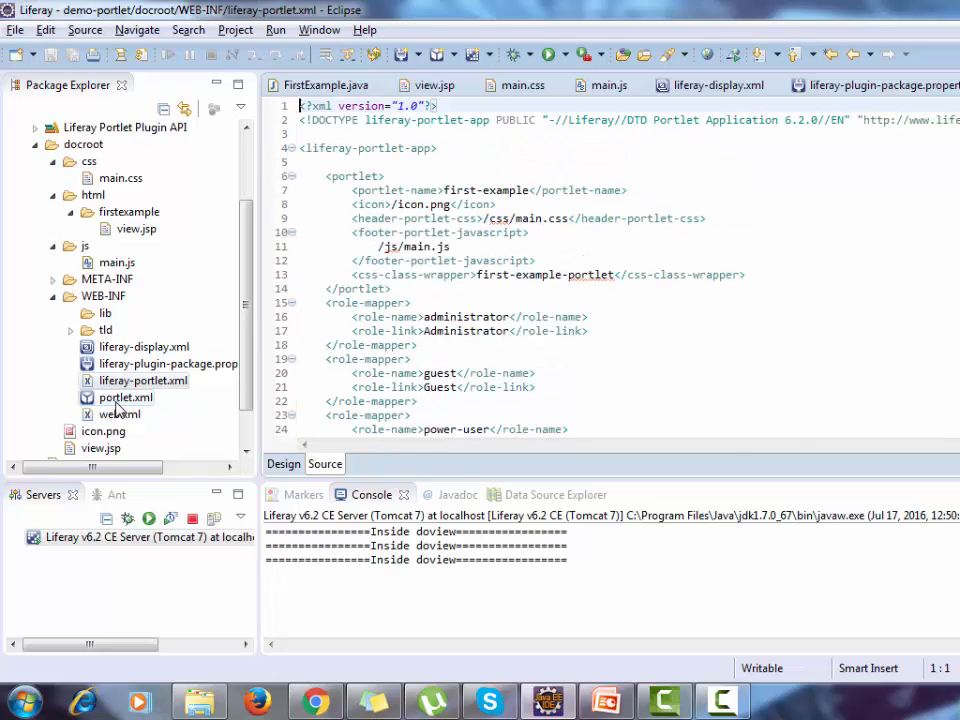
# Step: Open portlet.xml and scroll through its portlet class and view.jsp template
pyautogui.doubleClick(126, 397)
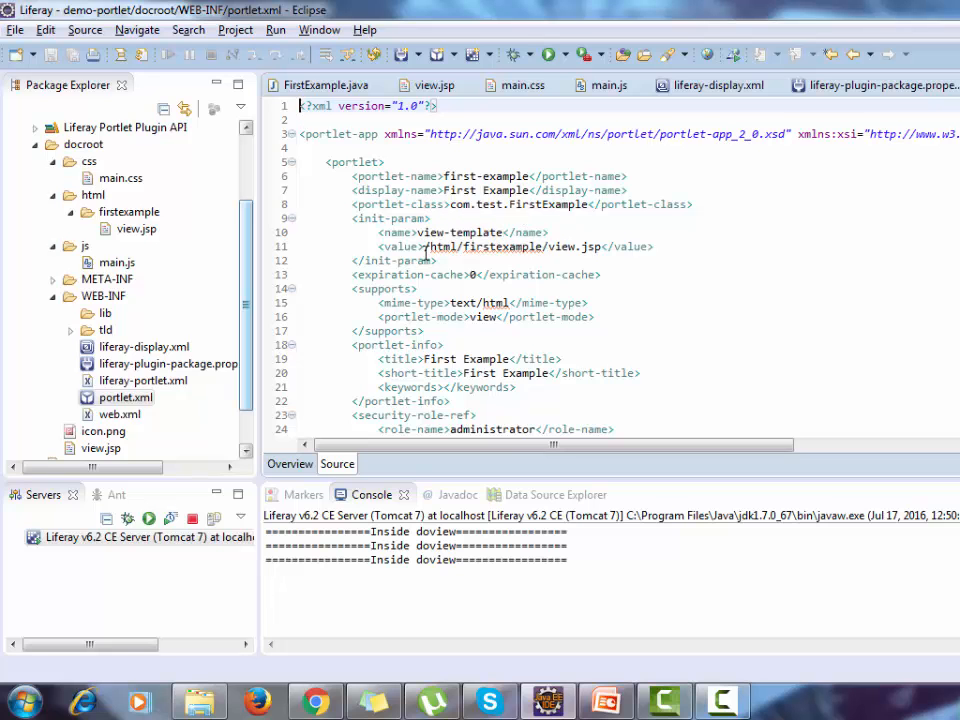
pyautogui.scroll(-3)
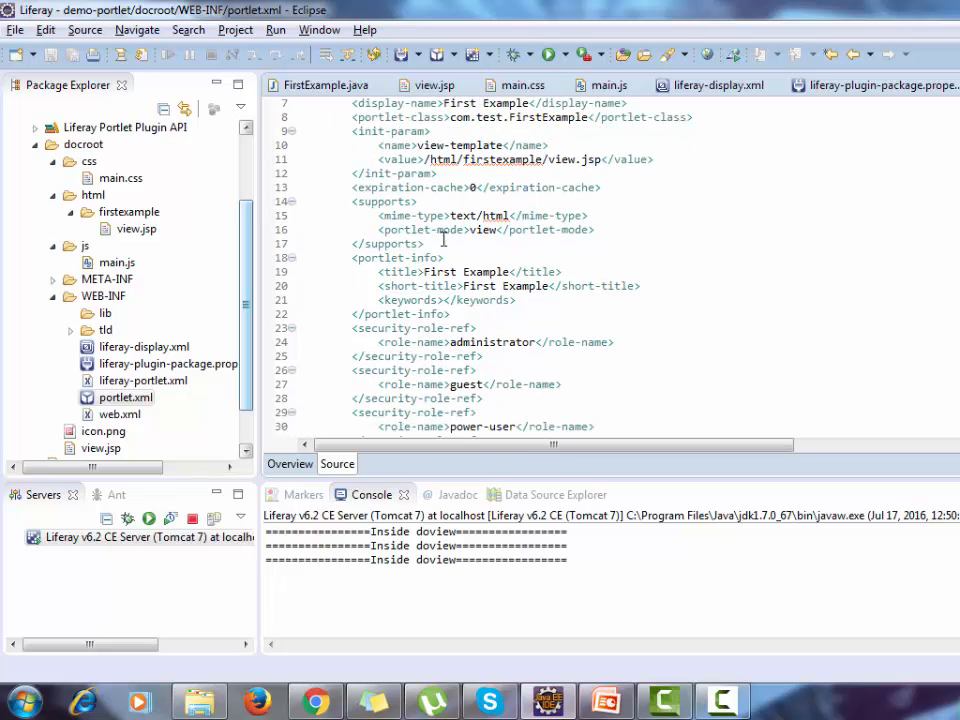
pyautogui.scroll(3)
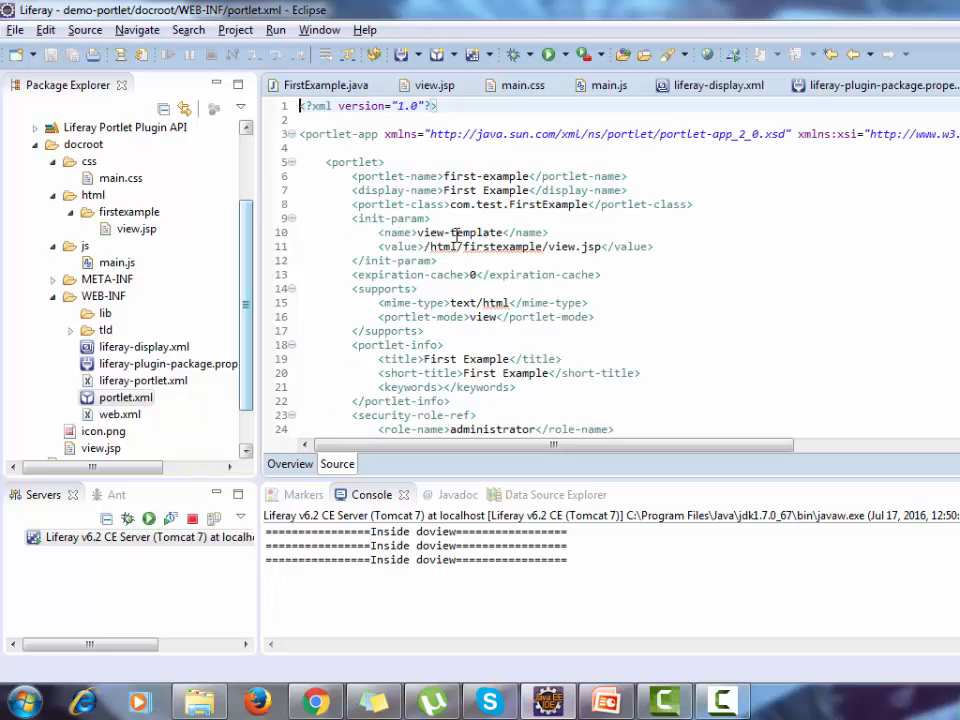
# Step: Close all editors, reopen FirstExample.java and view.jsp, and mark the render URL tag
pyautogui.click(322, 85)
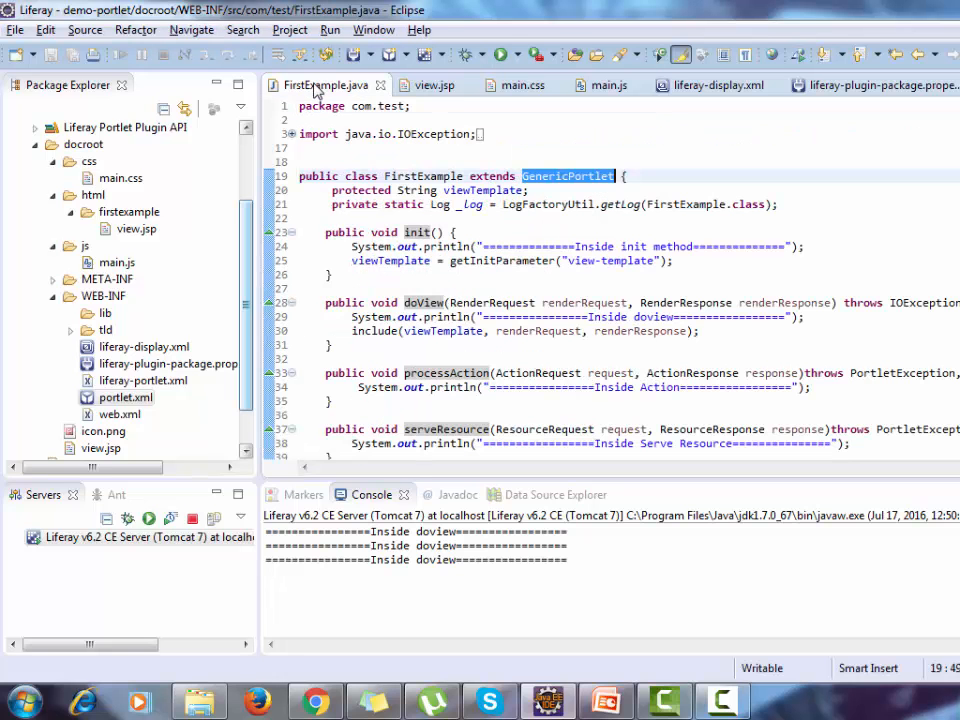
pyautogui.rightClick(325, 85)
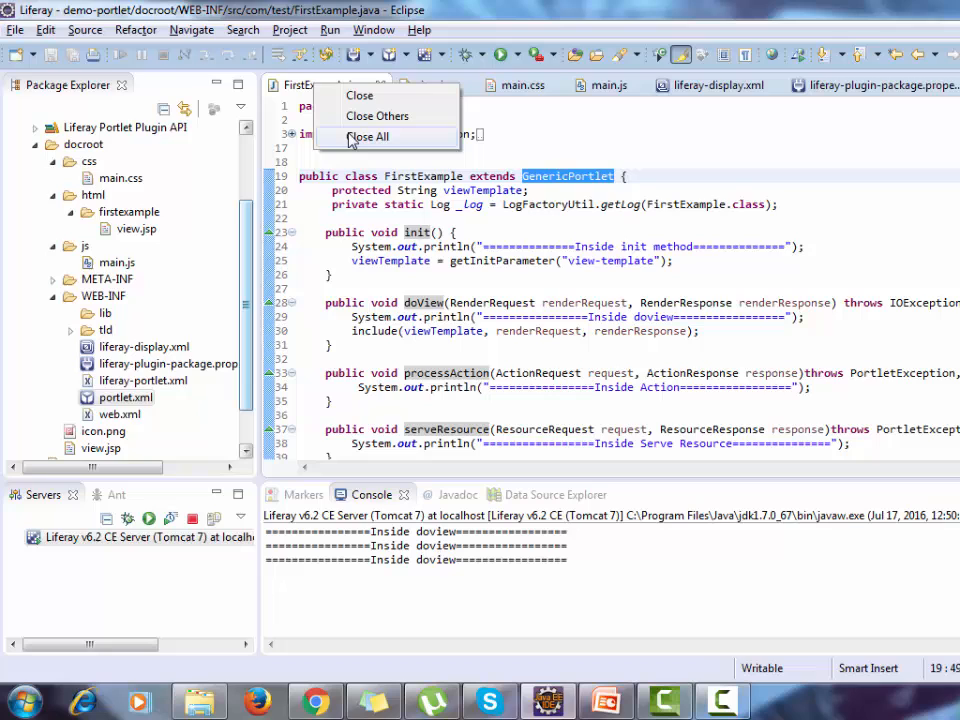
pyautogui.click(368, 136)
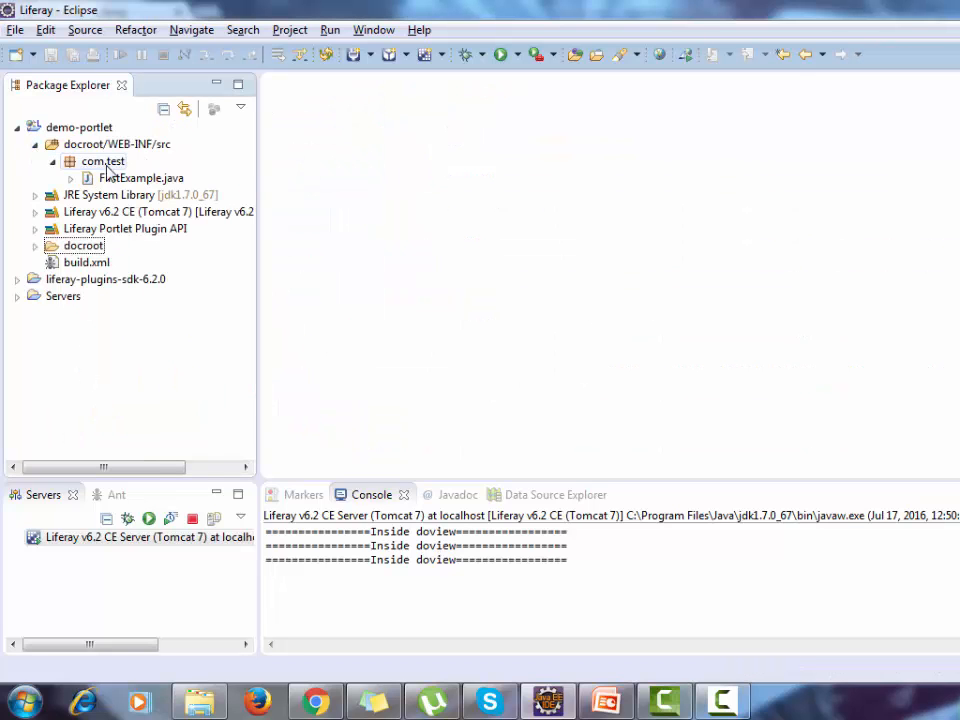
pyautogui.doubleClick(141, 177)
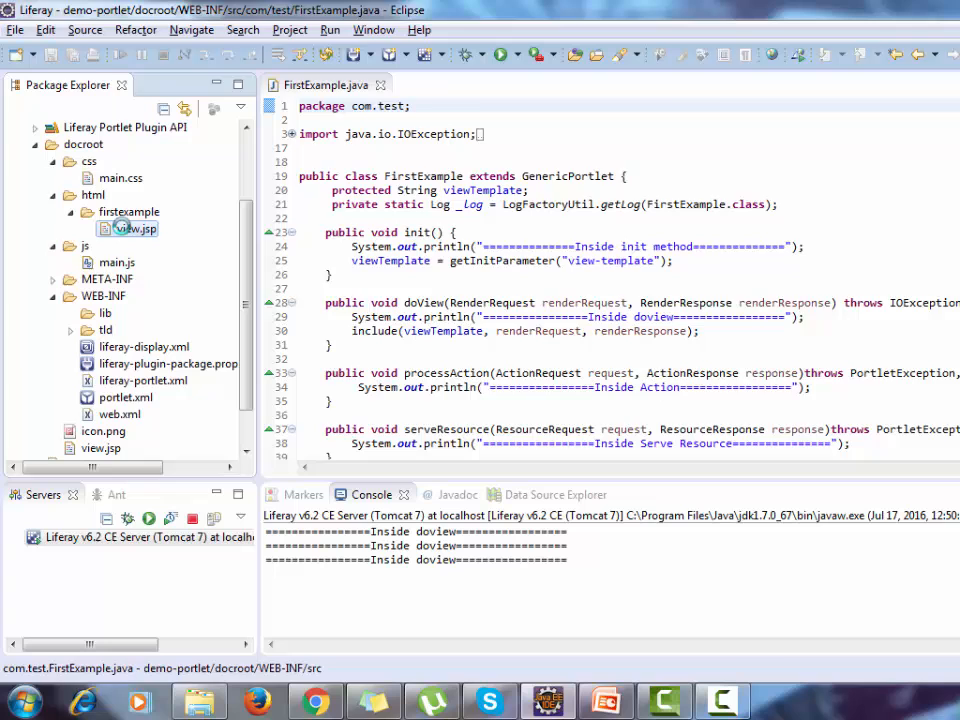
pyautogui.doubleClick(137, 228)
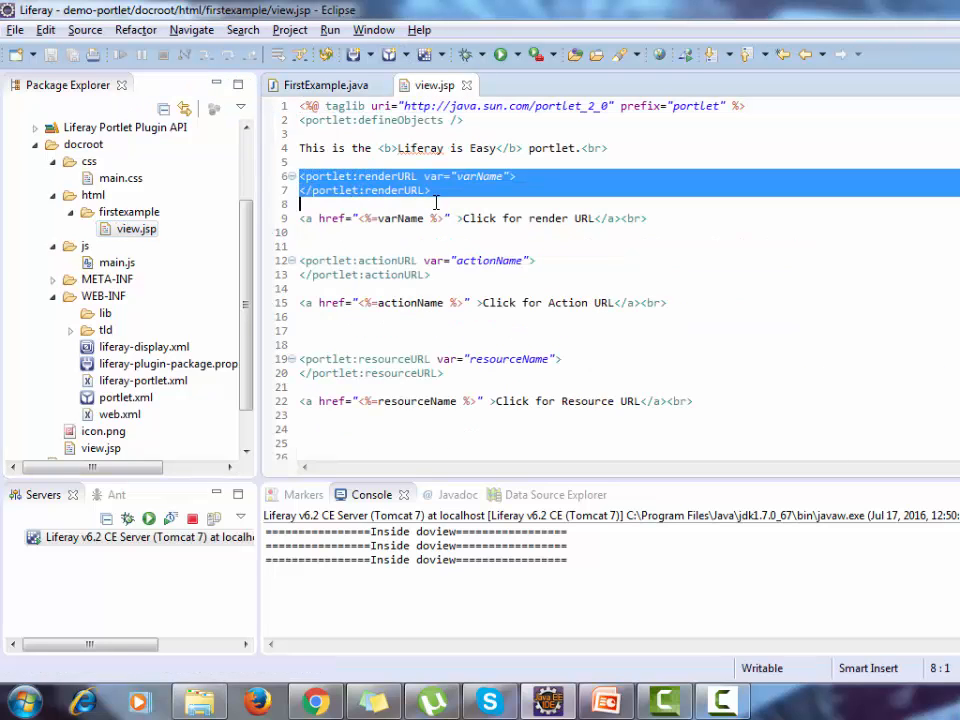
pyautogui.click(647, 218)
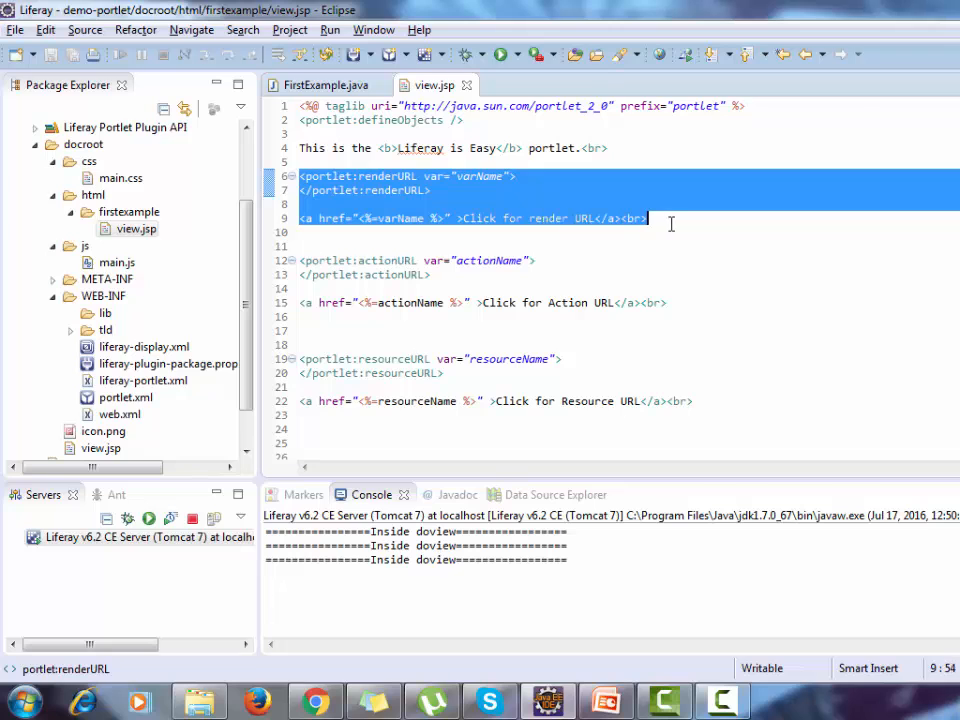
pyautogui.moveTo(405, 220)
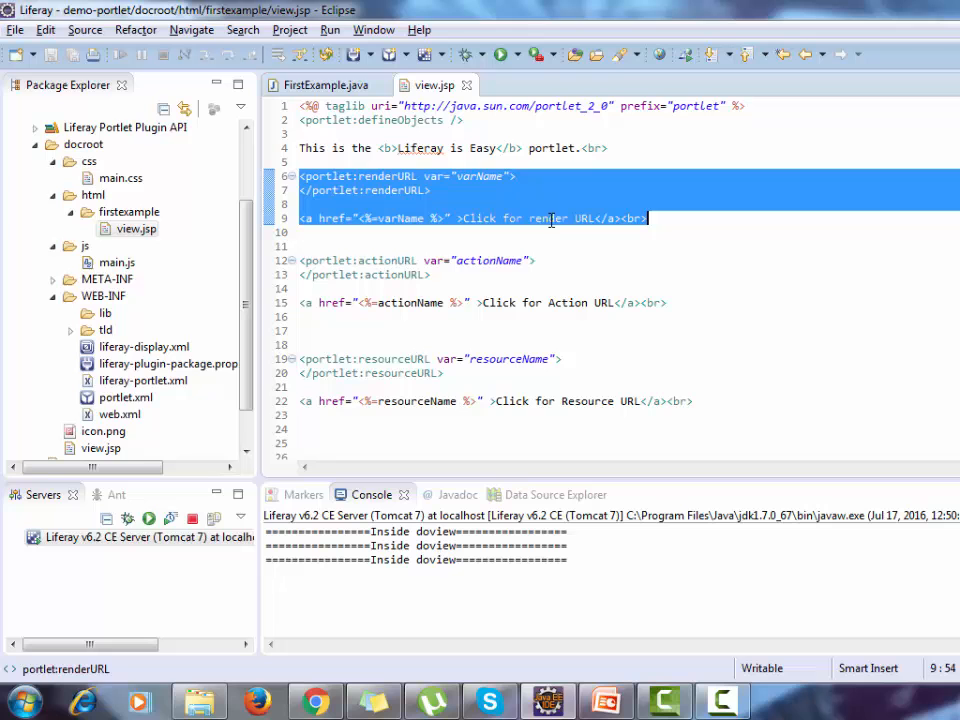
# Step: Return to FirstExample.java and select the whole doView method
pyautogui.click(324, 85)
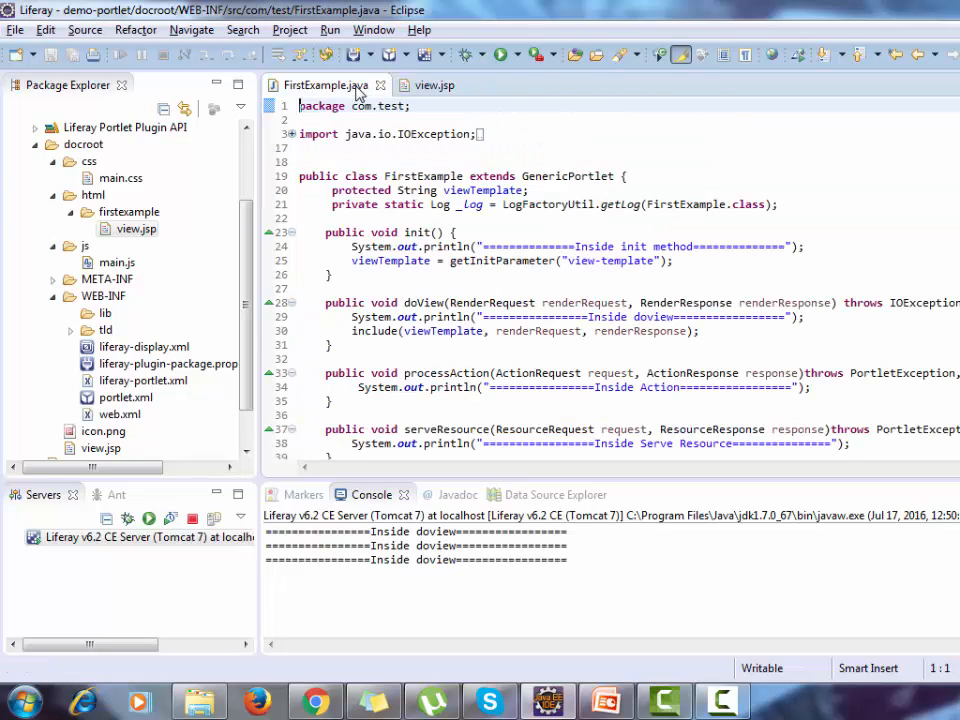
pyautogui.scroll(-3)
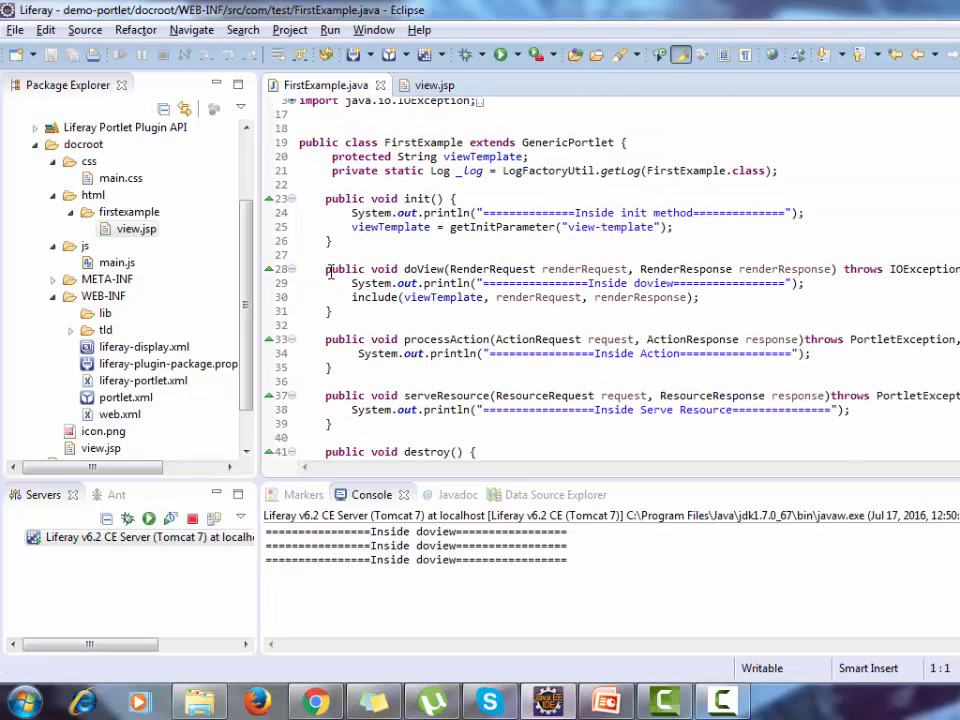
pyautogui.moveTo(325, 269); pyautogui.dragTo(360, 310)
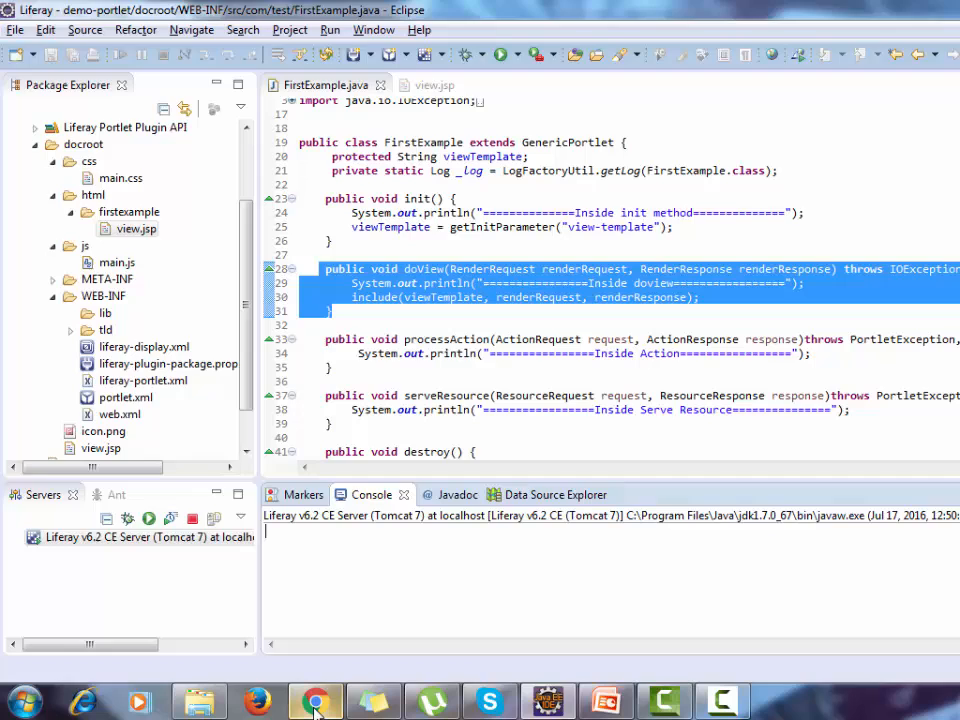
# Step: Close the Add panel, click 'Click for render URL', and check Eclipse's console
pyautogui.click(315, 700)
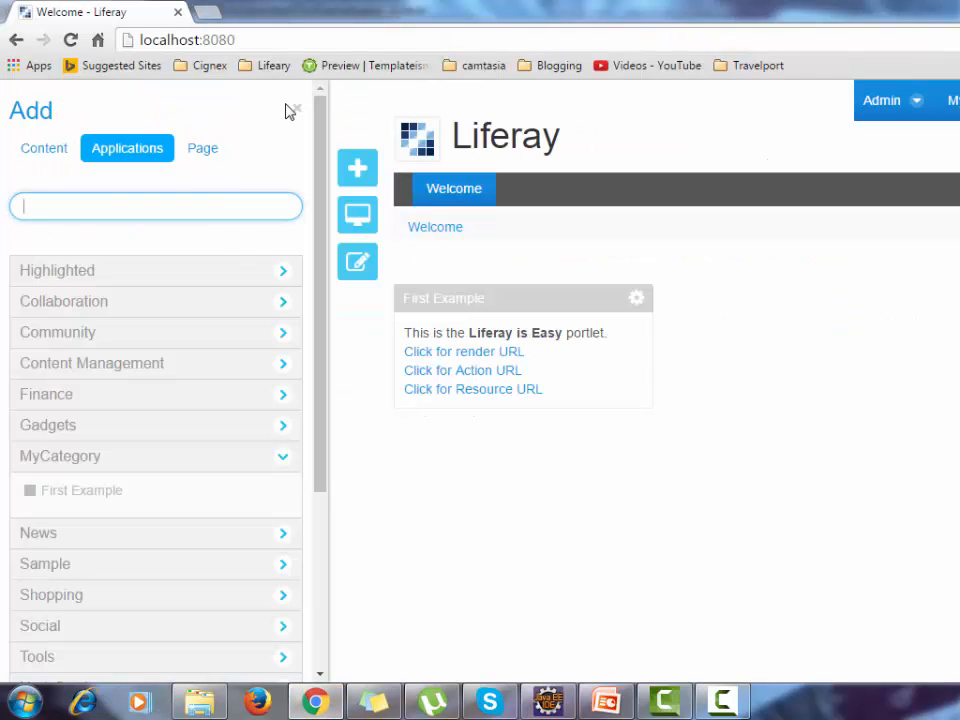
pyautogui.click(295, 110)
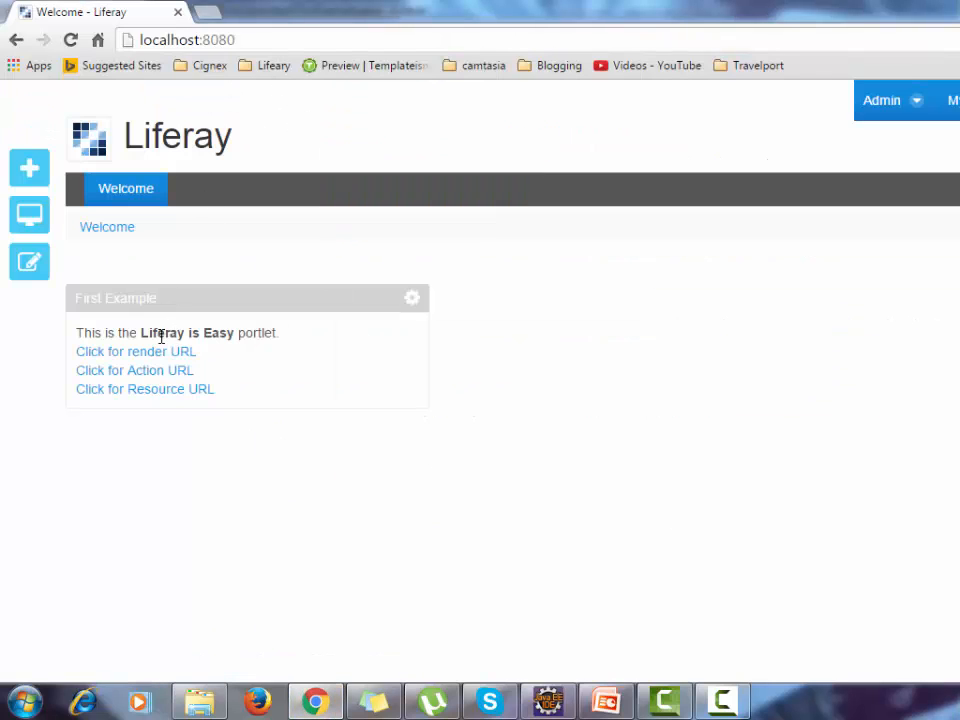
pyautogui.click(135, 351)
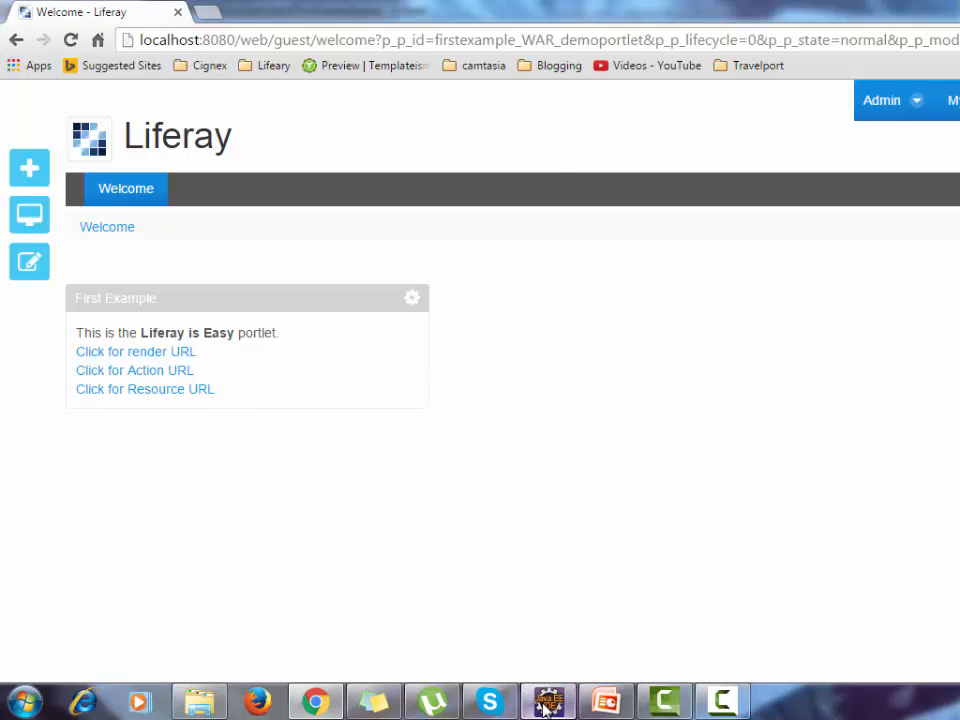
pyautogui.click(547, 700)
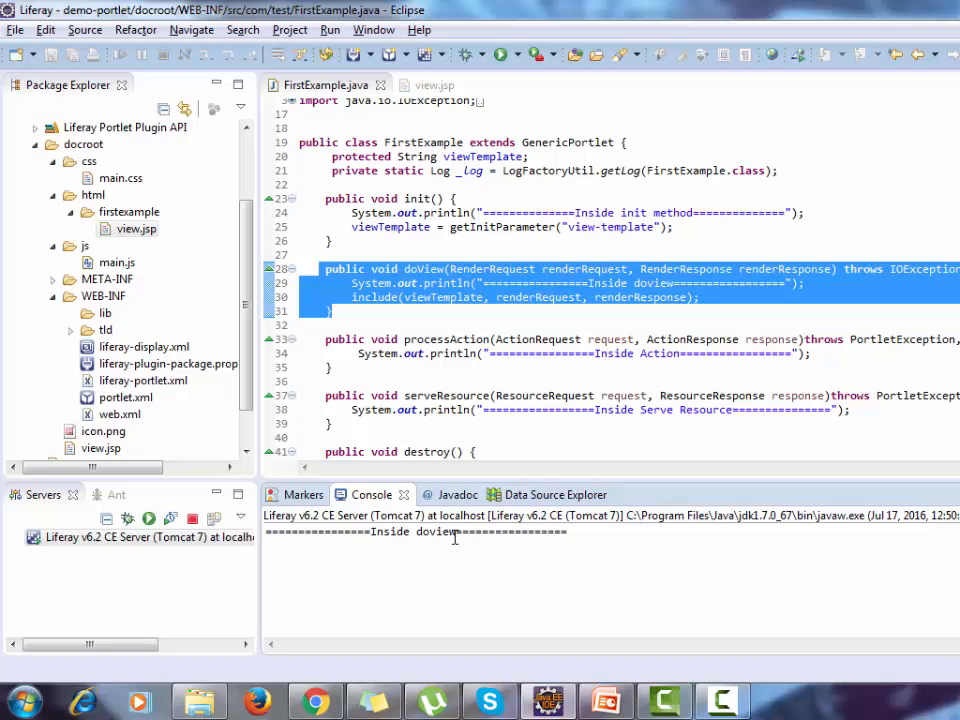
pyautogui.moveTo(276, 665)
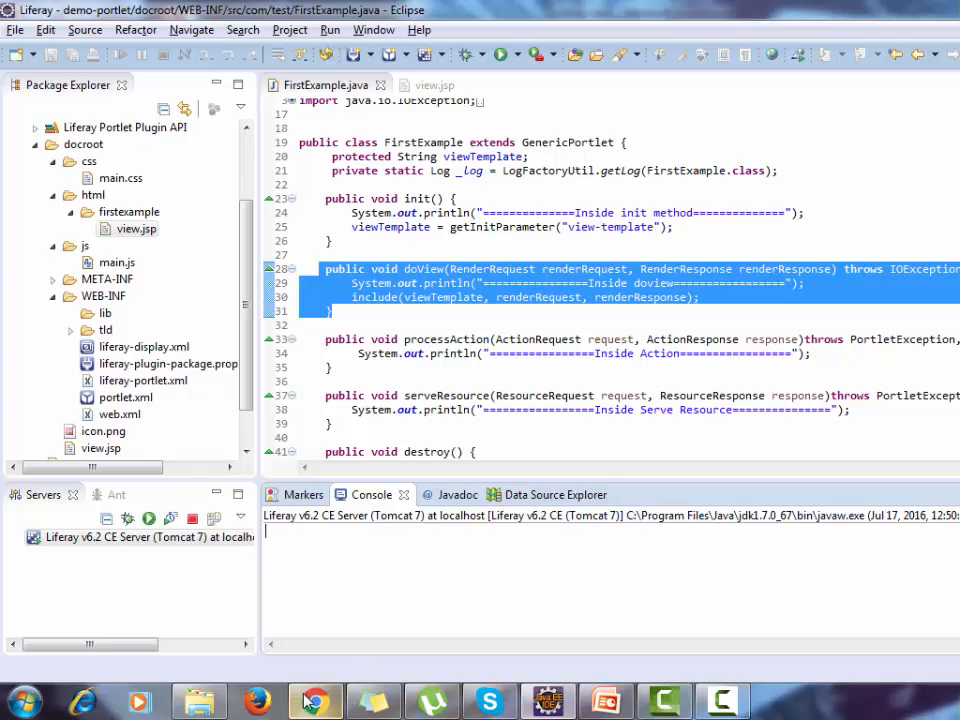
# Step: Click 'Click for Action URL' in the portal and read the console output in Eclipse
pyautogui.click(315, 700)
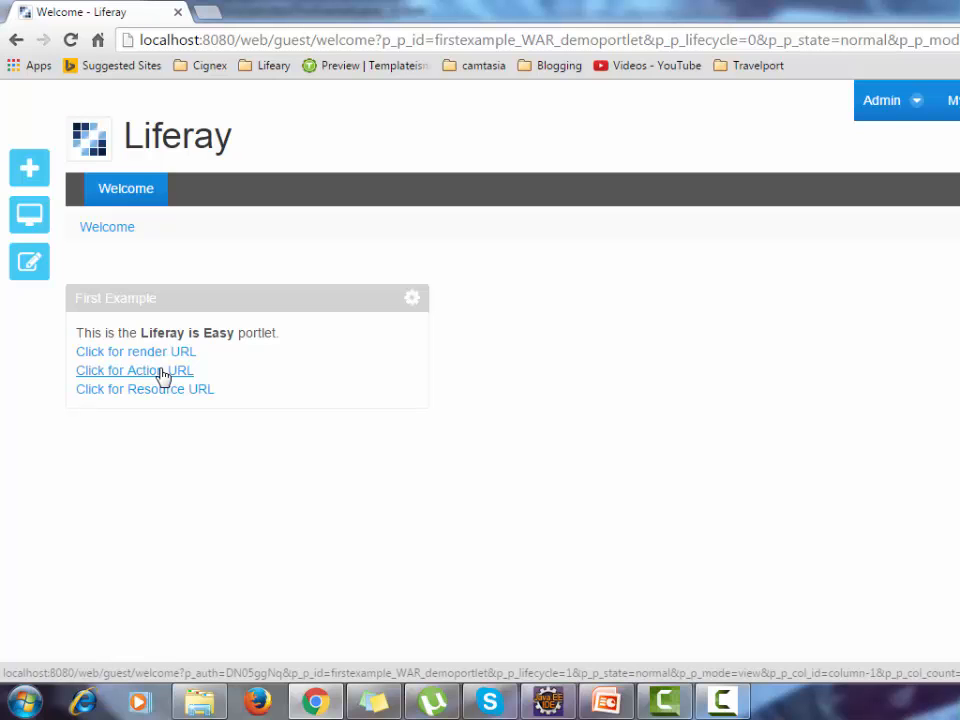
pyautogui.click(134, 370)
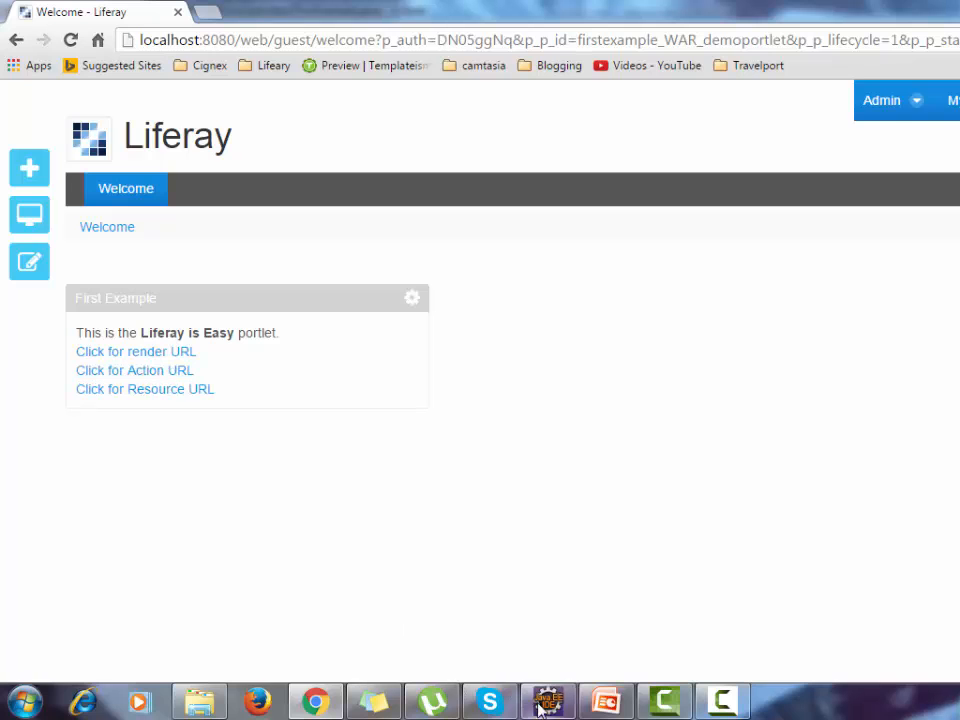
pyautogui.click(547, 700)
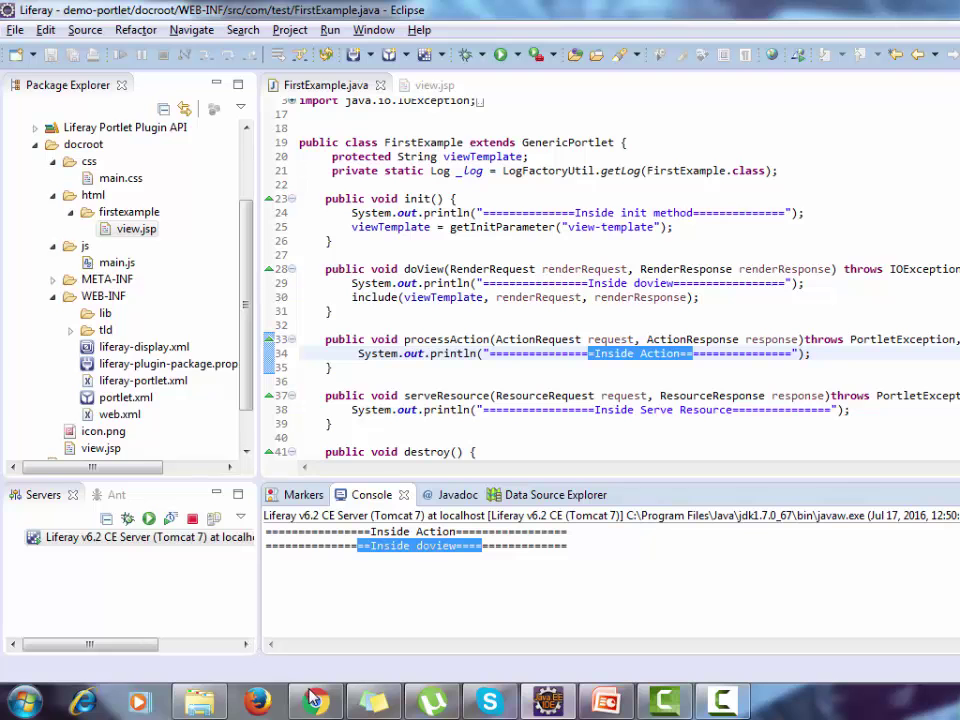
pyautogui.click(315, 700)
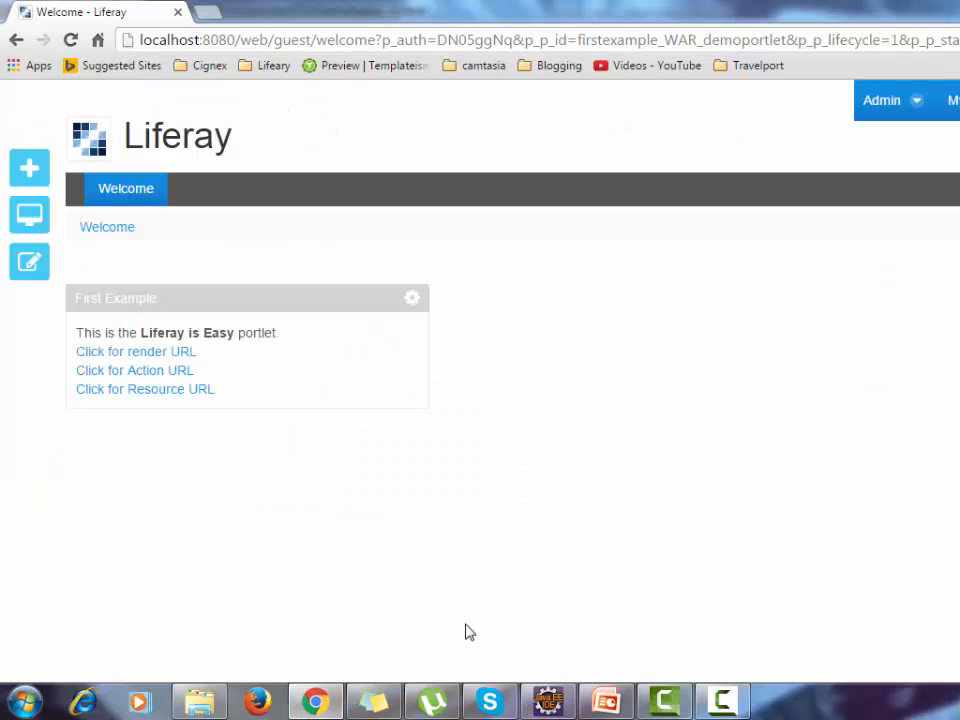
pyautogui.click(663, 700)
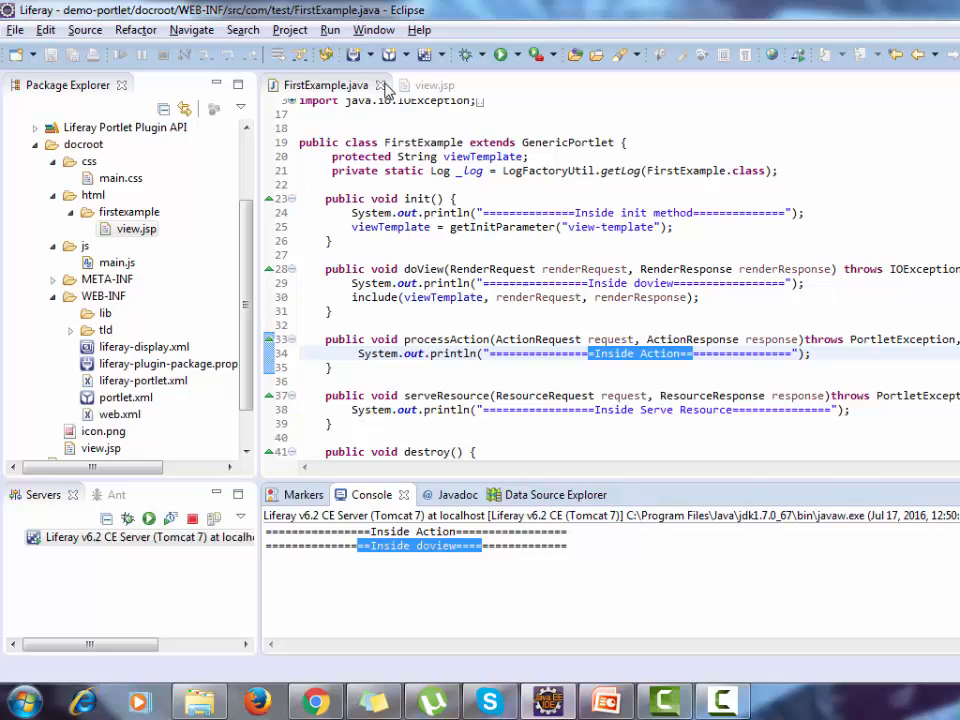
# Step: Check view.jsp, visit the portal, then return to the FirstExample class source
pyautogui.click(430, 84)
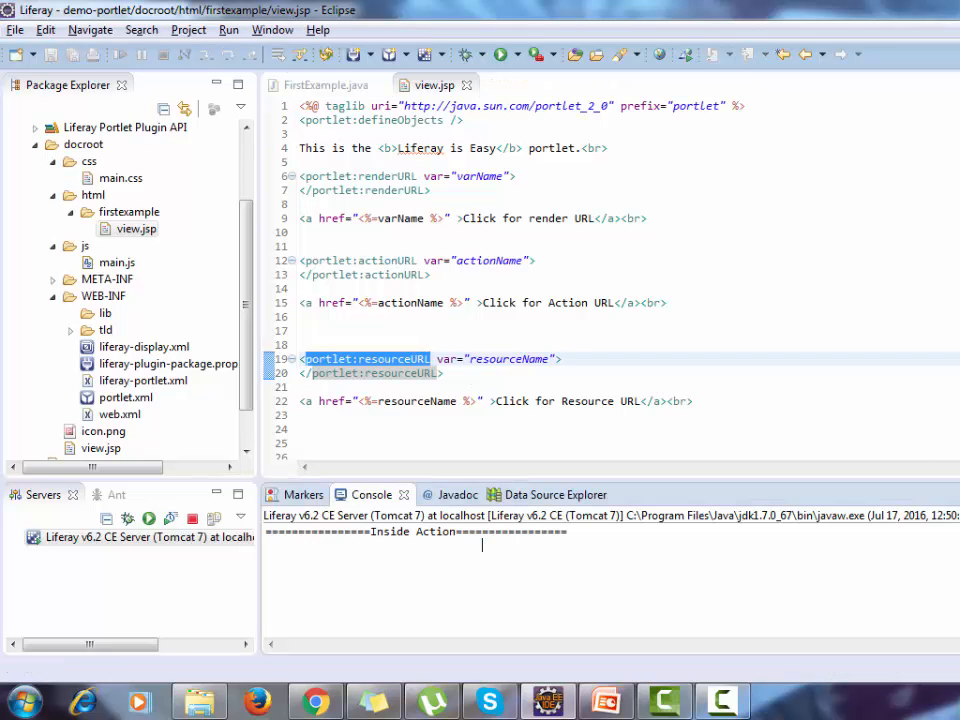
pyautogui.moveTo(315, 700)
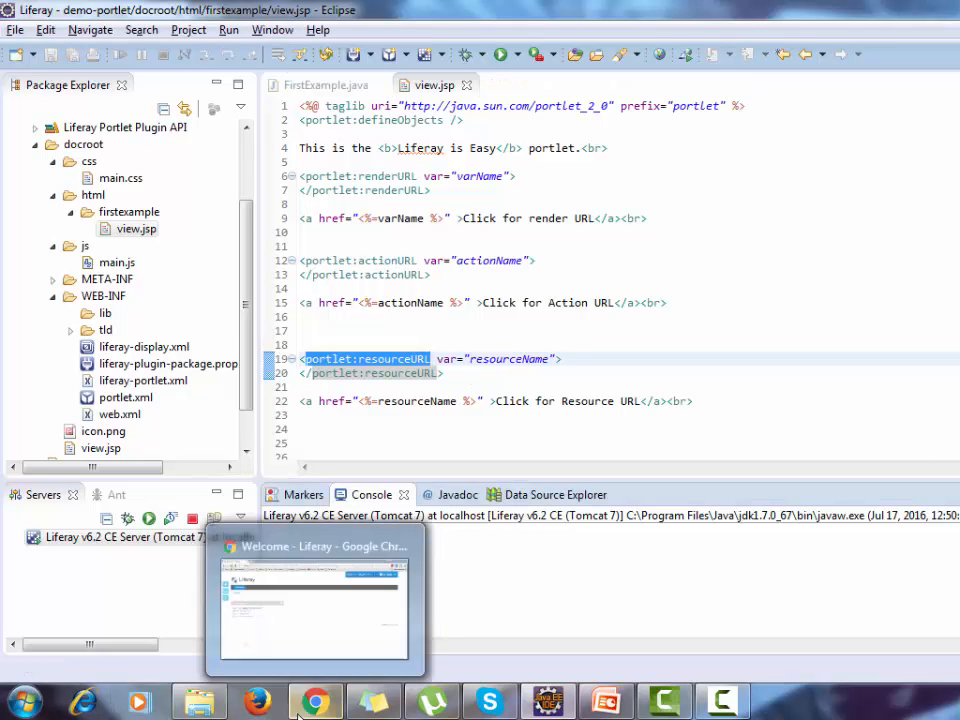
pyautogui.click(315, 600)
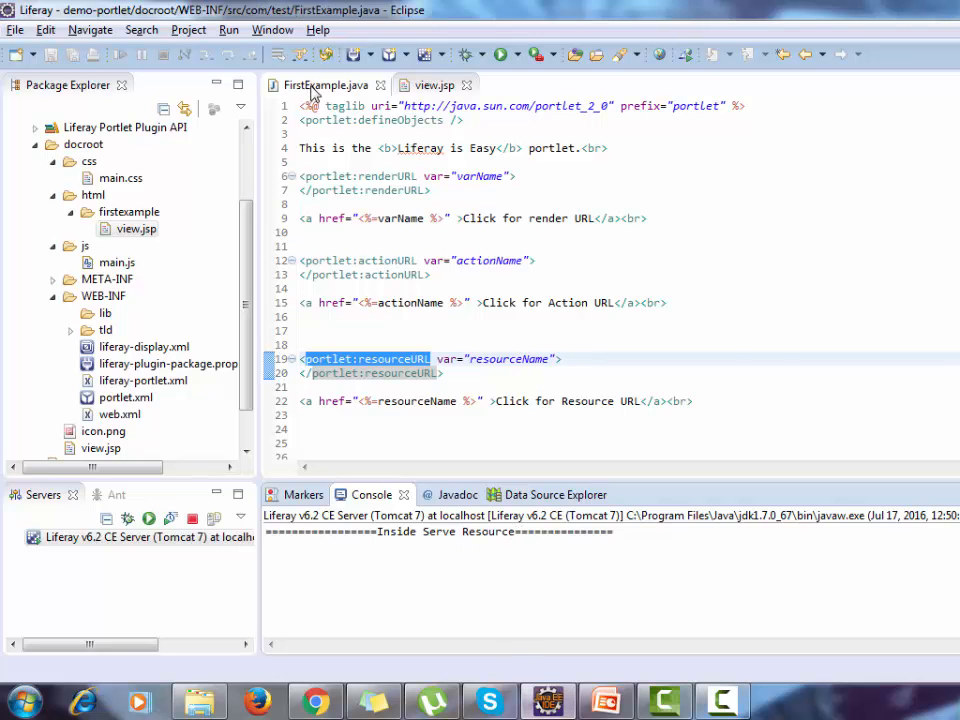
pyautogui.click(325, 85)
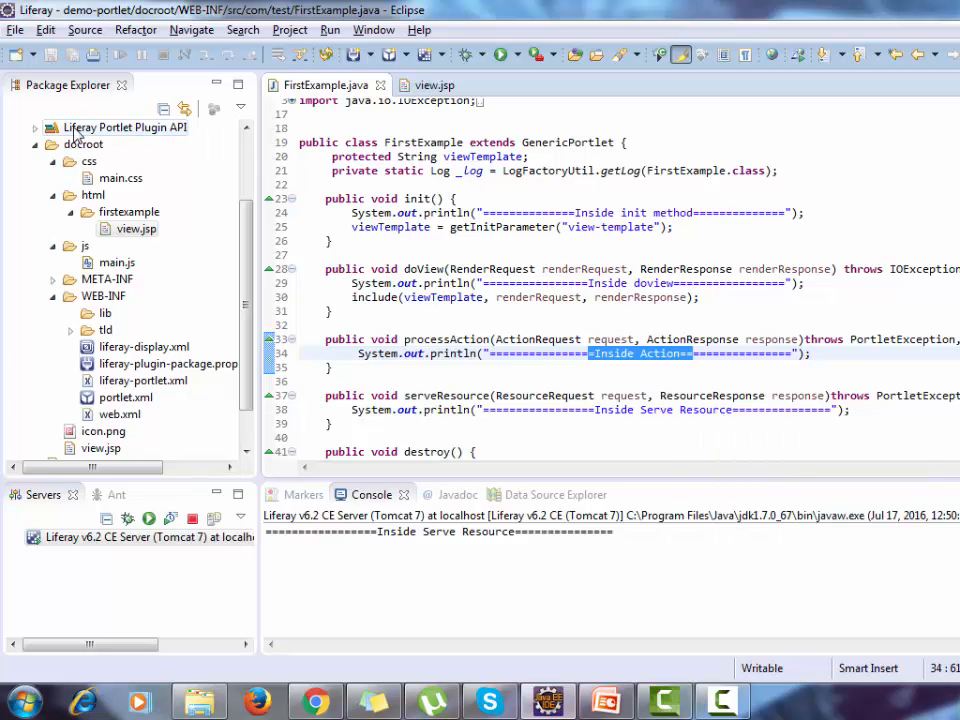
# Step: Run build.xml as an Ant Build to redeploy the demo portlet and scroll the console
pyautogui.rightClick(75, 228)
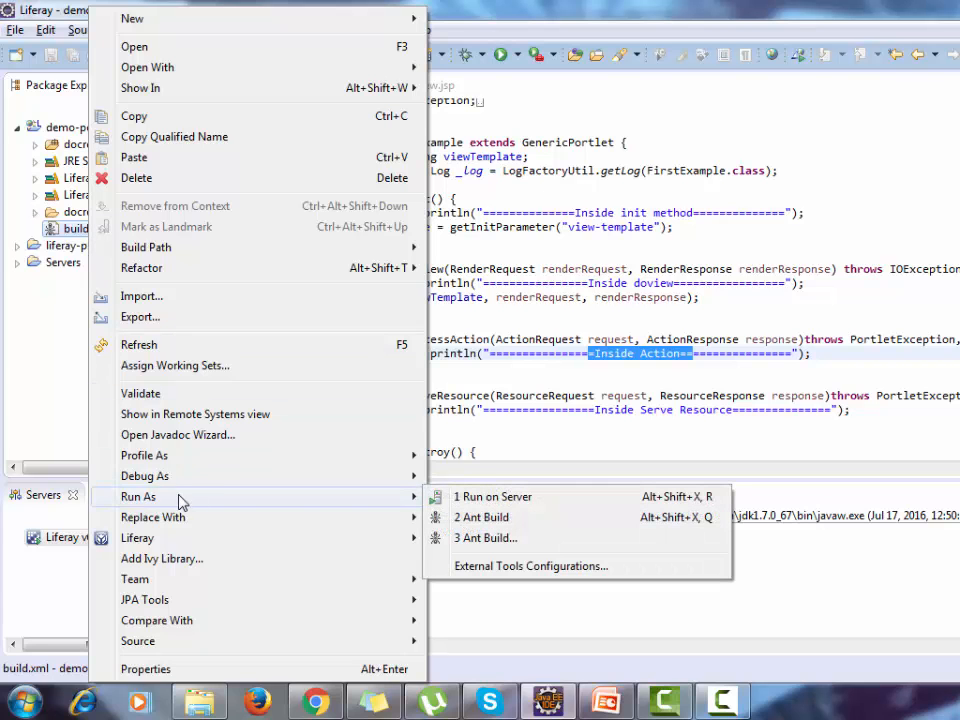
pyautogui.moveTo(481, 517)
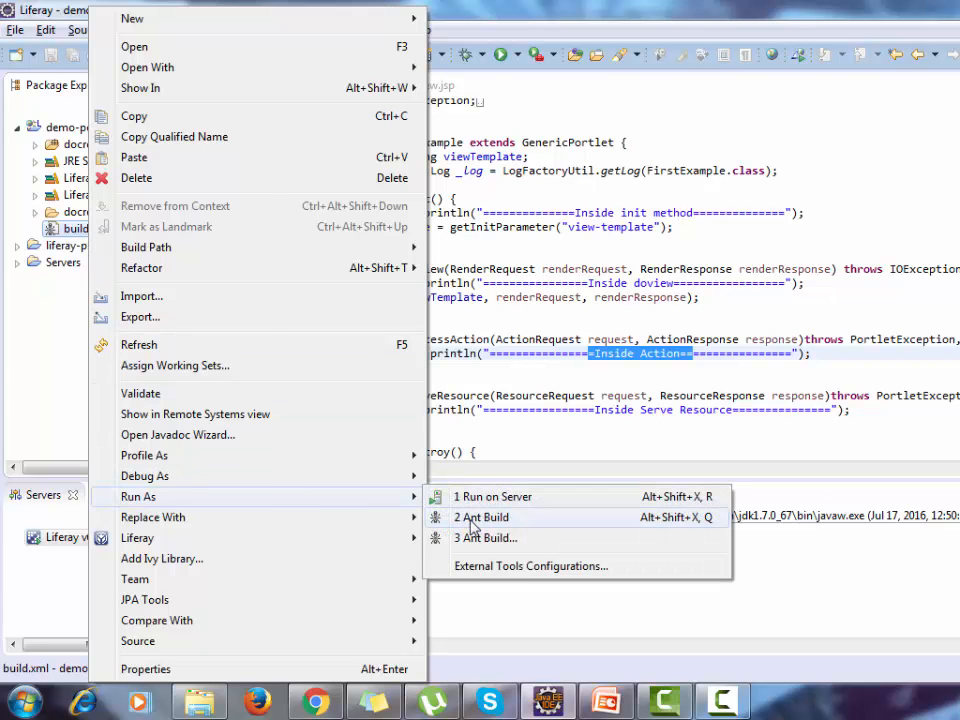
pyautogui.click(481, 517)
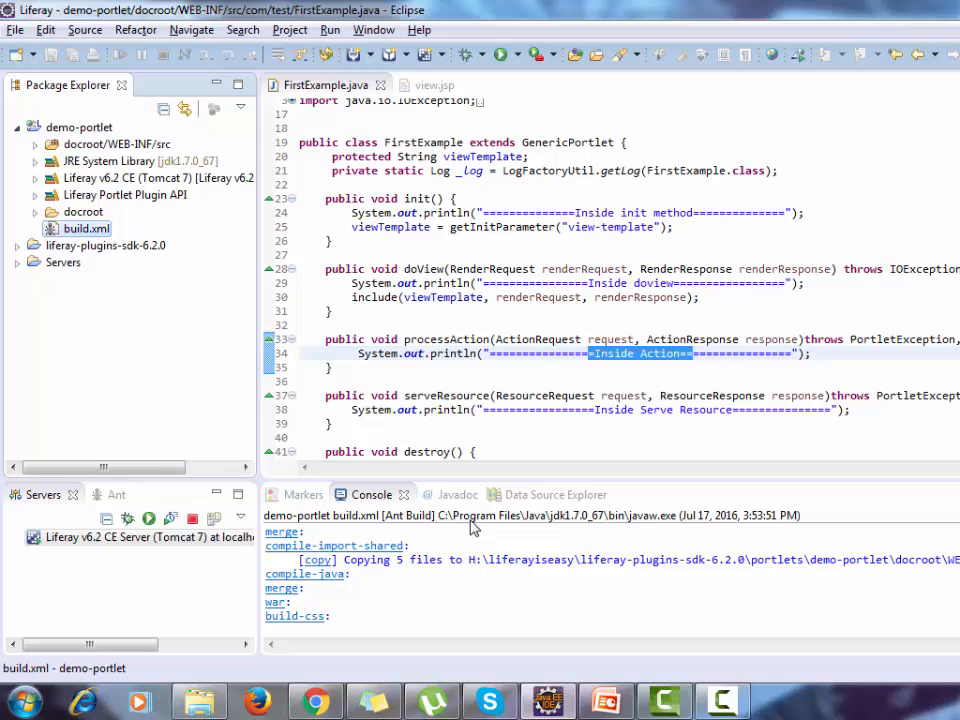
pyautogui.scroll(-3)
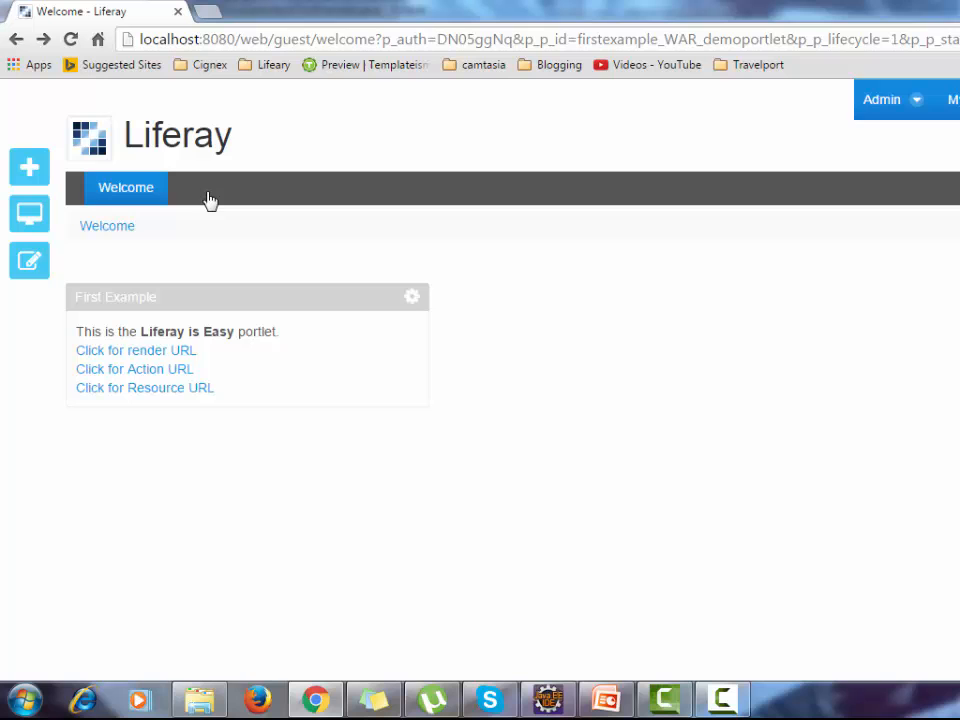
# Step: Remove the First Example portlet from the Welcome page and confirm the removal
pyautogui.click(412, 297)
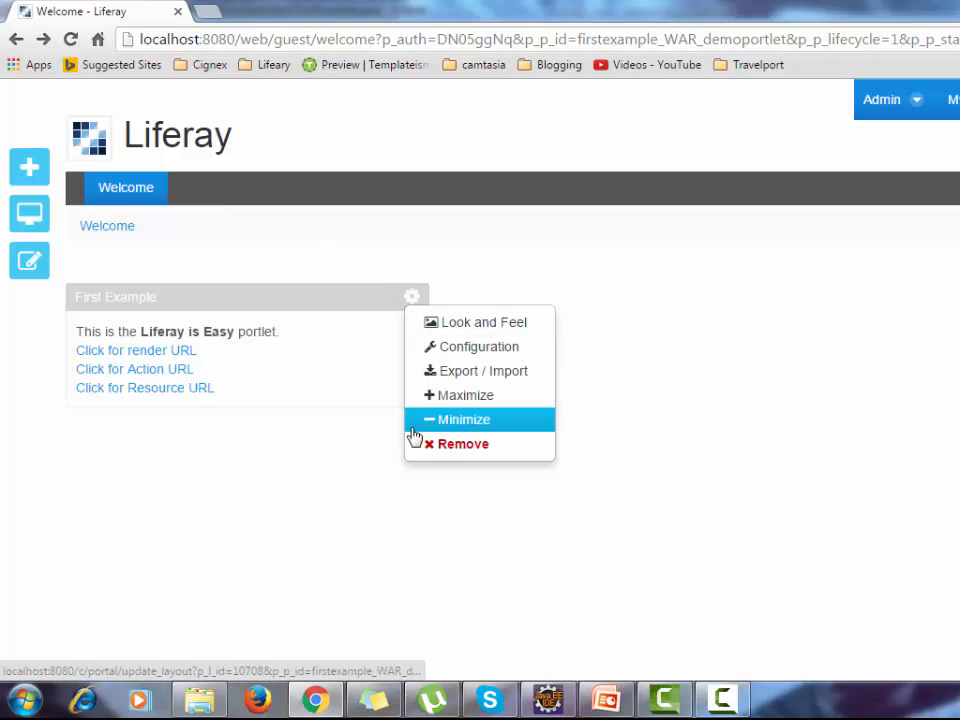
pyautogui.click(461, 443)
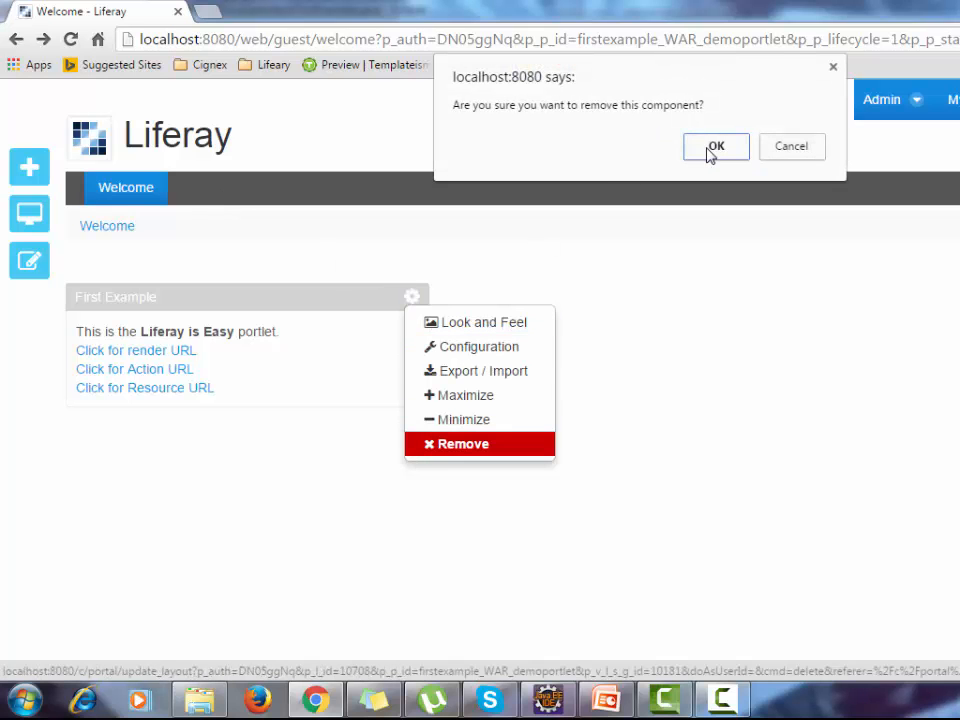
pyautogui.click(715, 146)
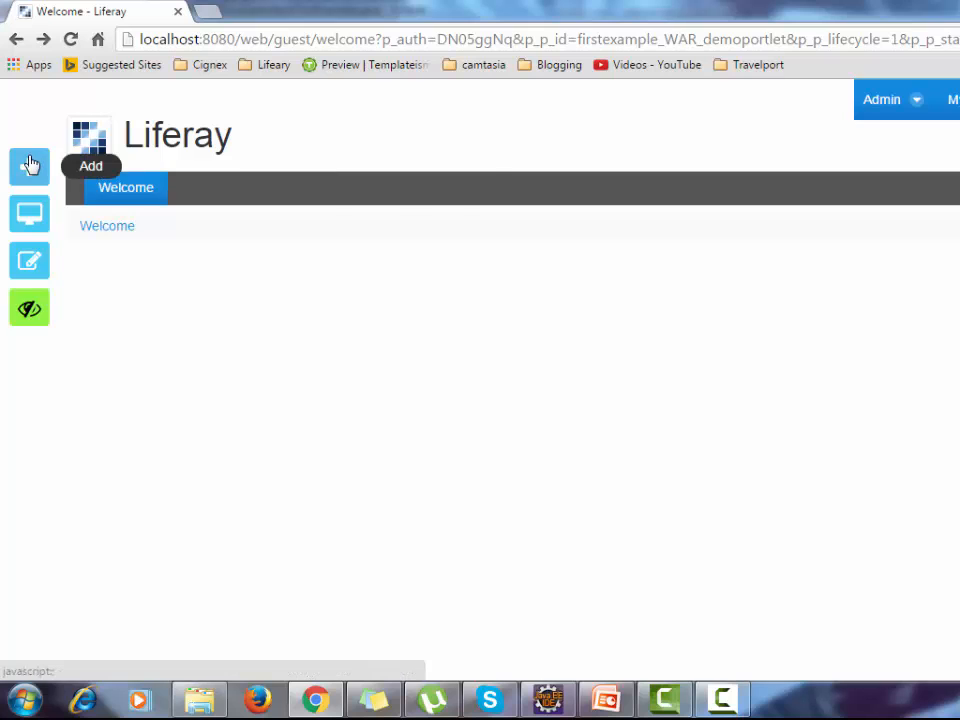
# Step: Search applications for 'my' and add First Example back to the Welcome page
pyautogui.click(29, 166)
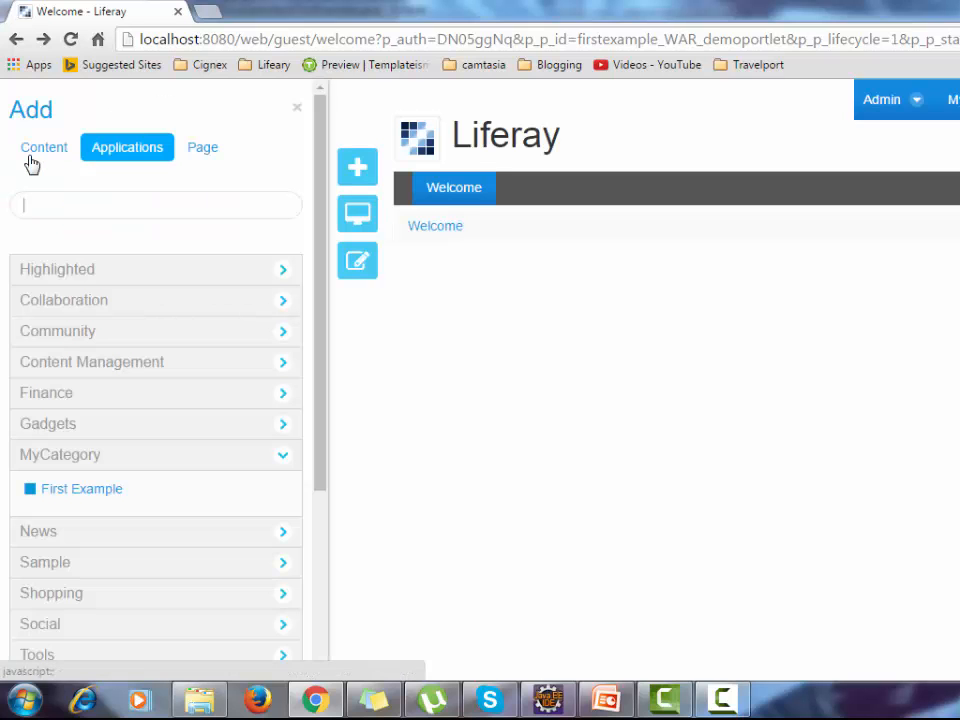
pyautogui.write('m')
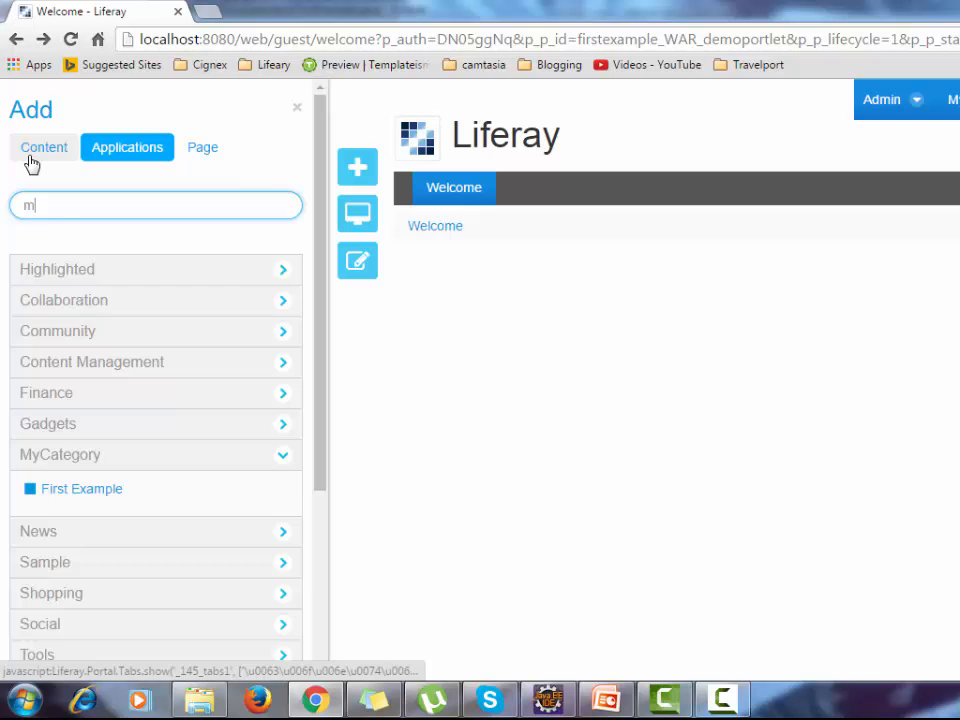
pyautogui.write('y')
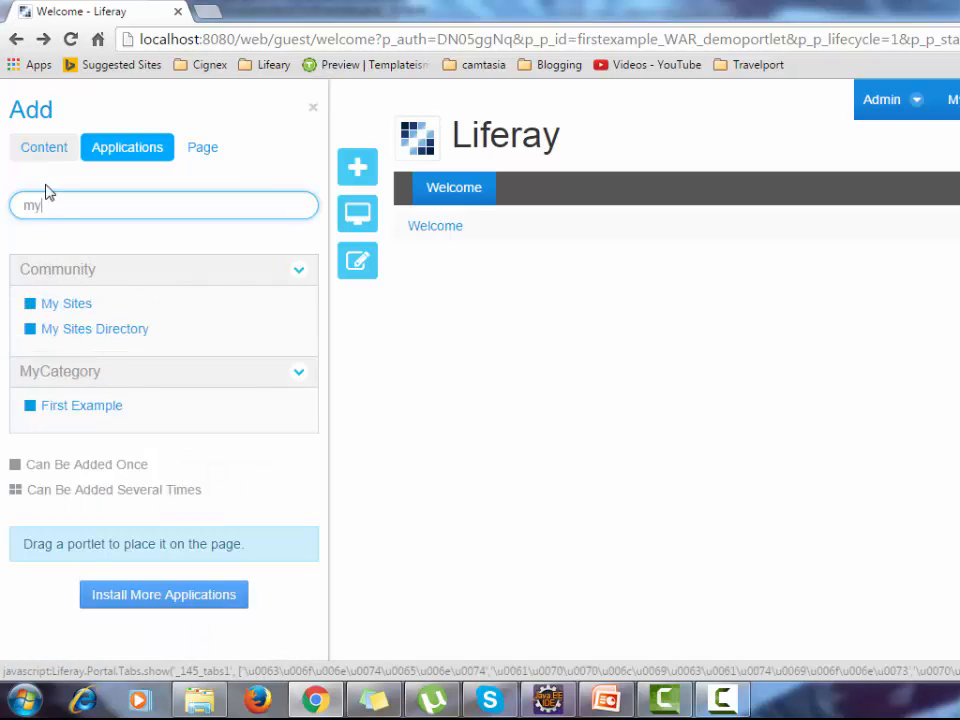
pyautogui.click(81, 405)
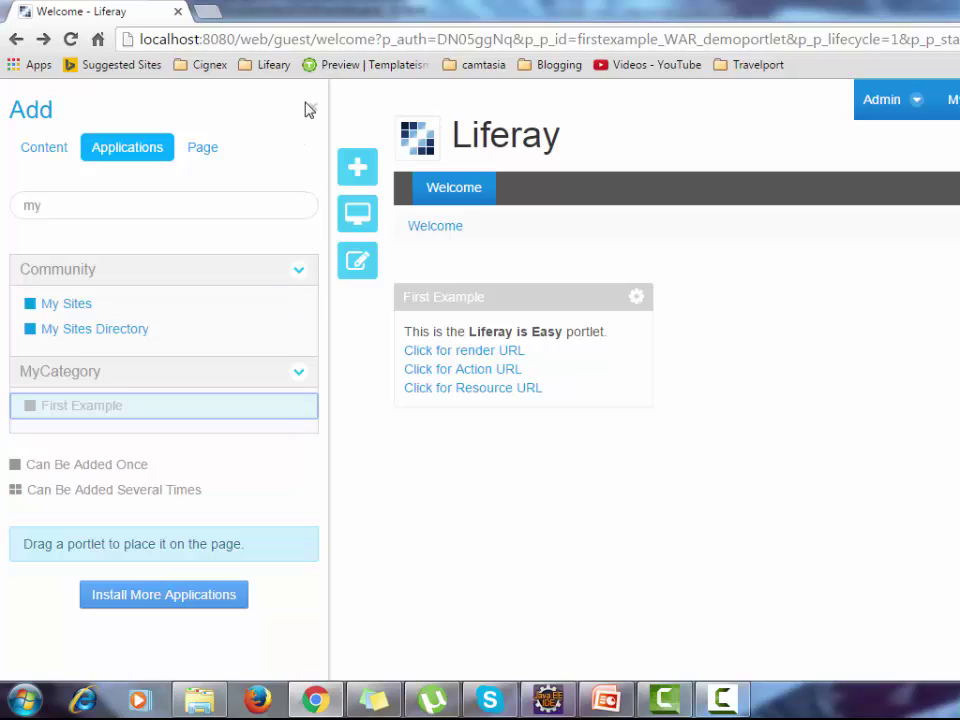
pyautogui.click(357, 167)
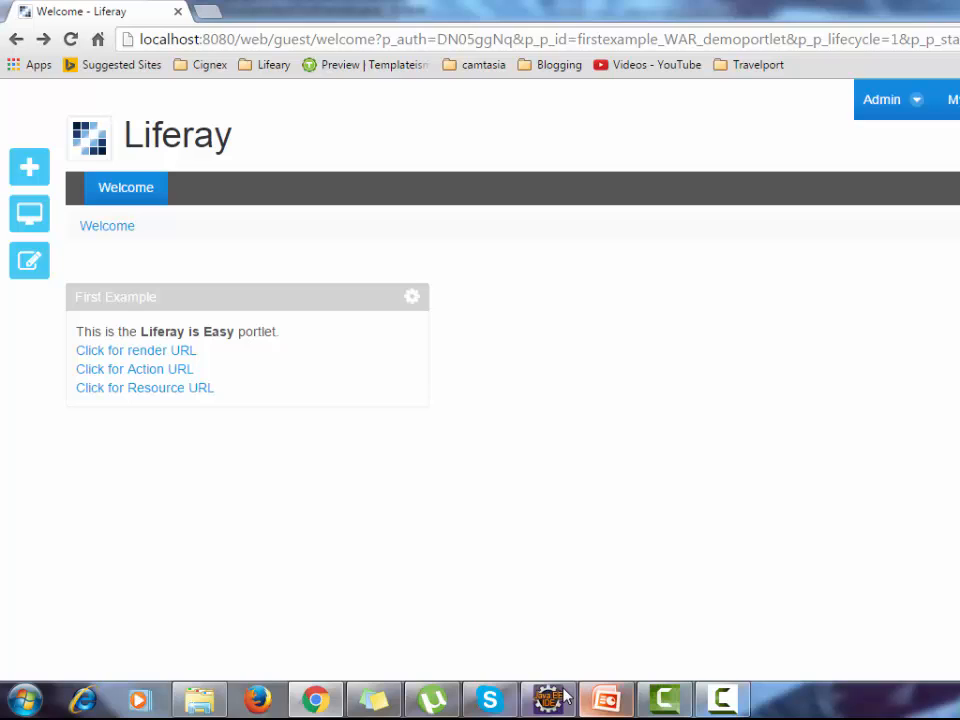
pyautogui.click(547, 698)
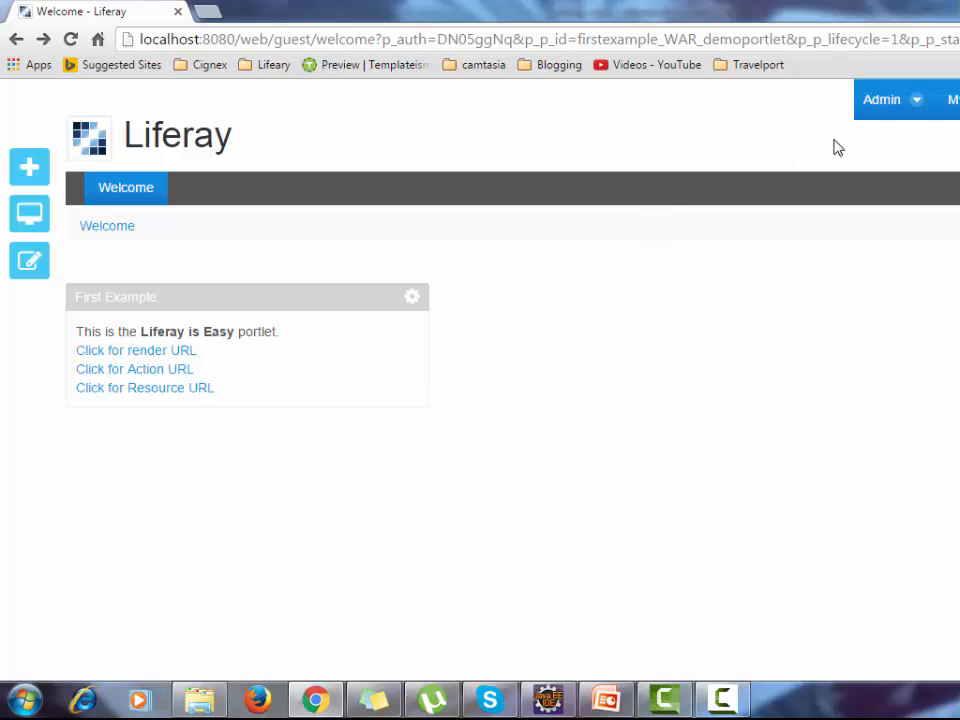
# Step: Open Control Panel > Apps > App Manager to list Demo Portlet, then return to Eclipse
pyautogui.click(881, 99)
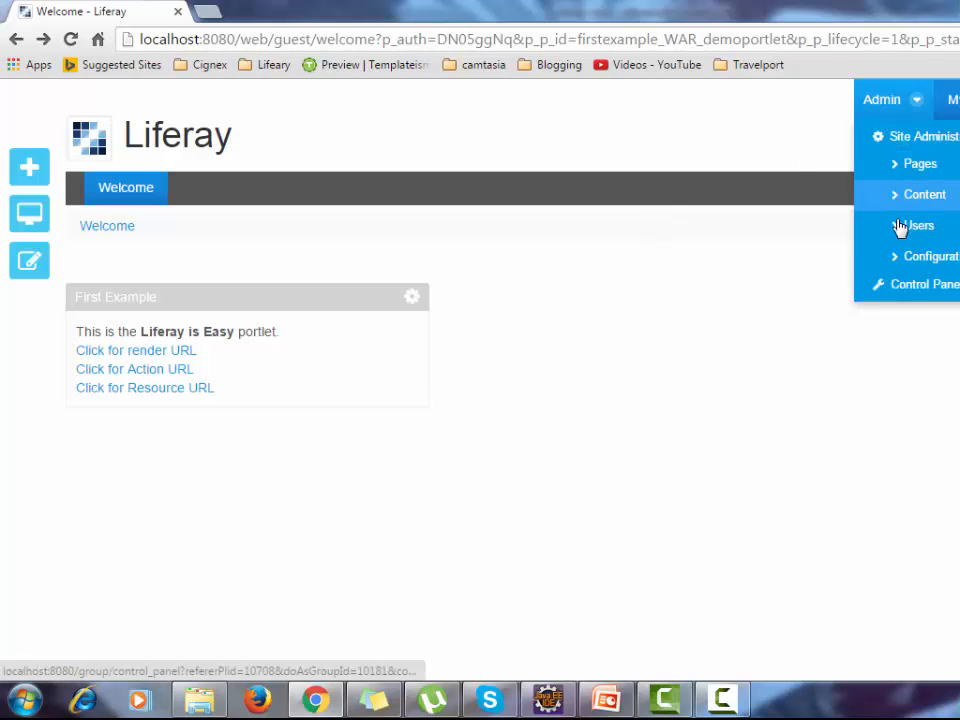
pyautogui.click(923, 284)
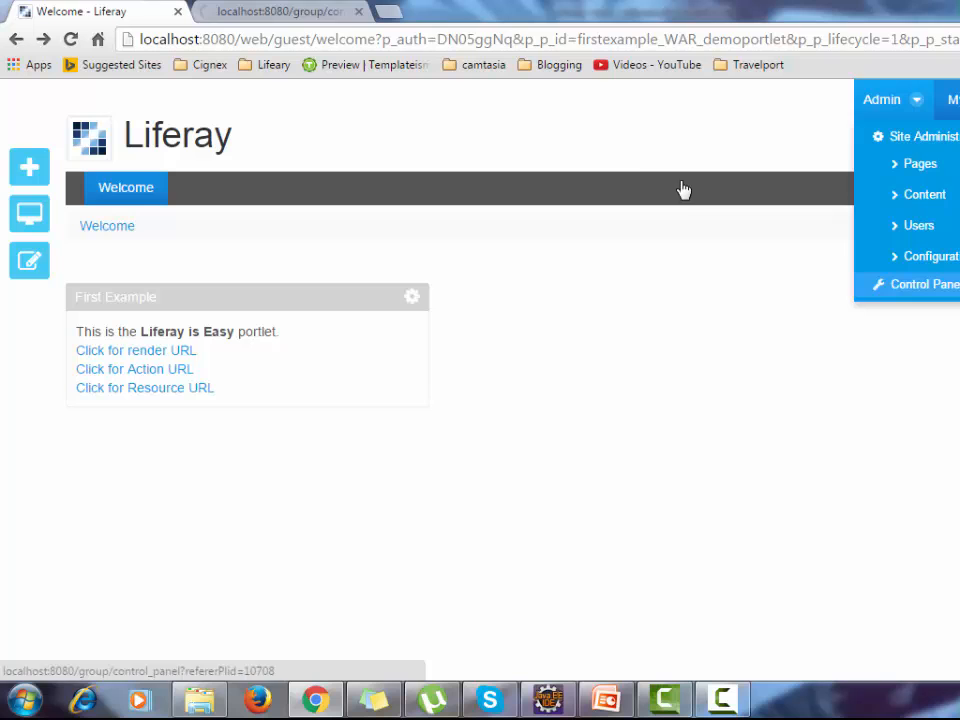
pyautogui.click(924, 284)
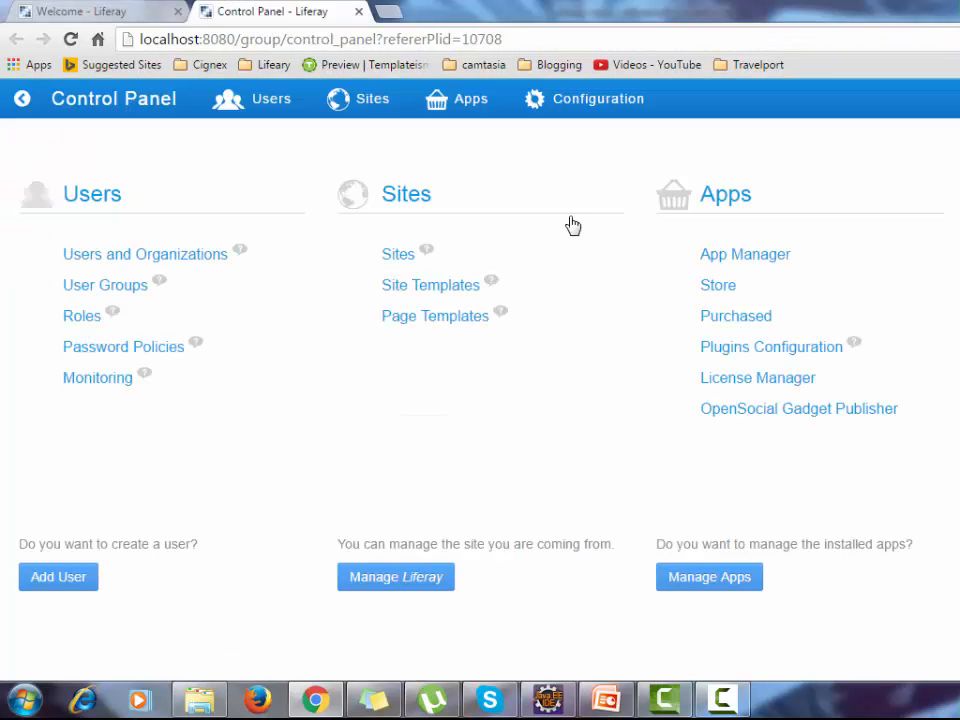
pyautogui.click(745, 254)
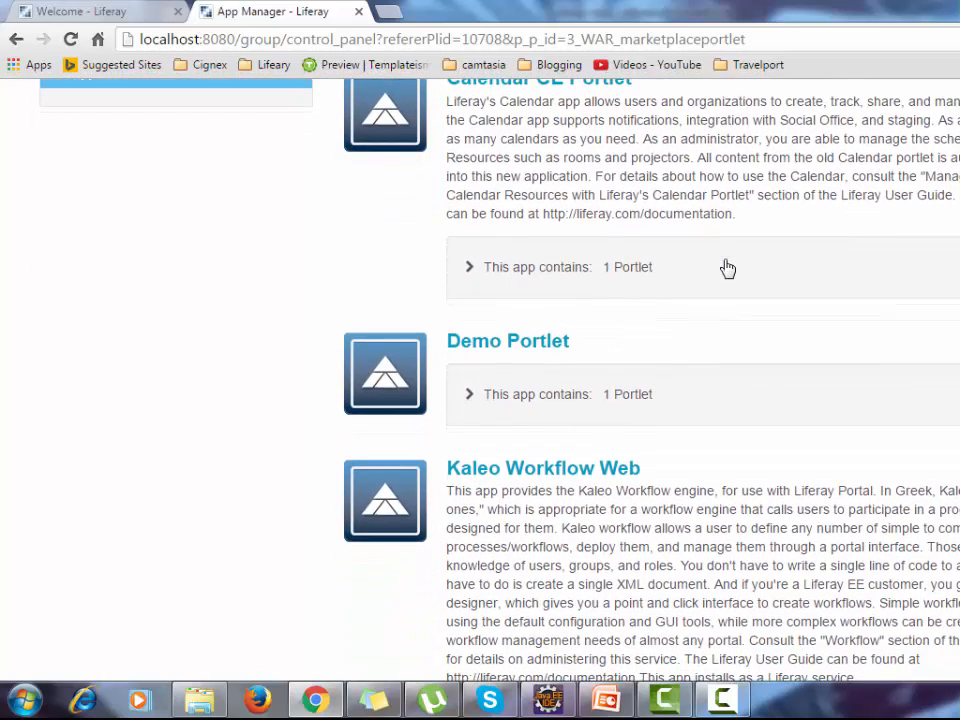
pyautogui.click(547, 699)
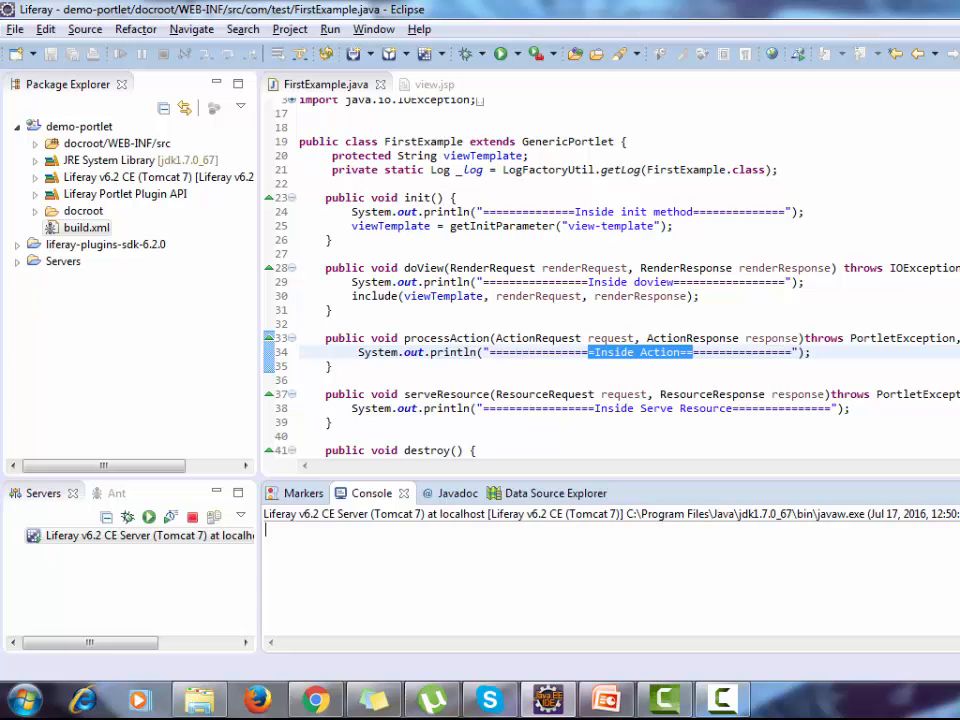
# Step: Uninstall Demo Portlet to log 'Inside Destroy' in the console, then show the Modes in Liferay slides
pyautogui.scroll(-3)
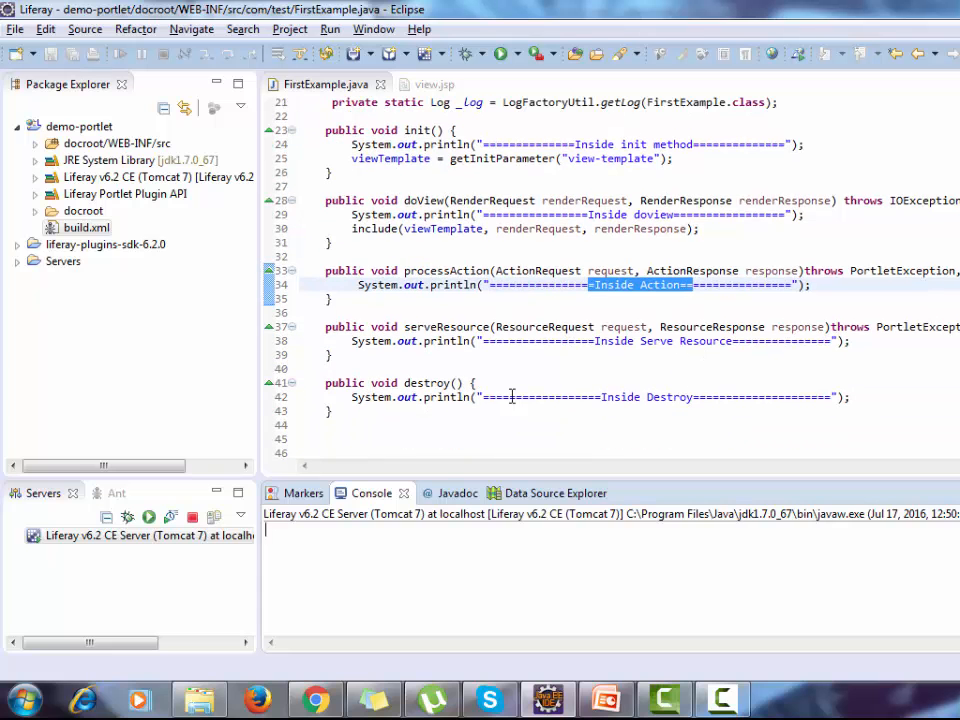
pyautogui.click(315, 698)
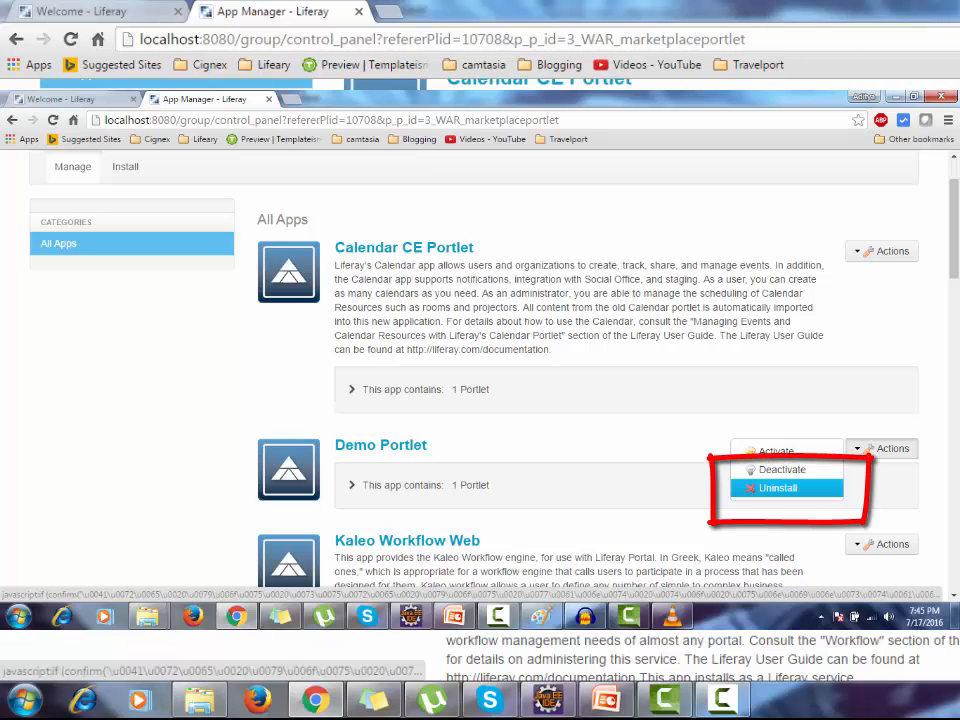
pyautogui.click(779, 488)
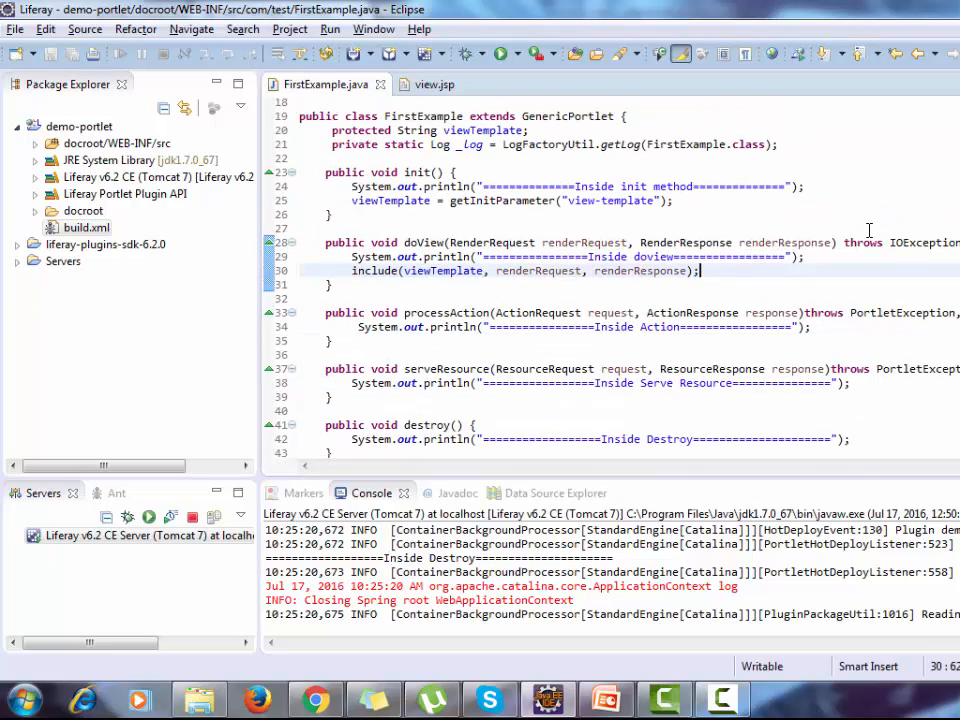
pyautogui.scroll(3)
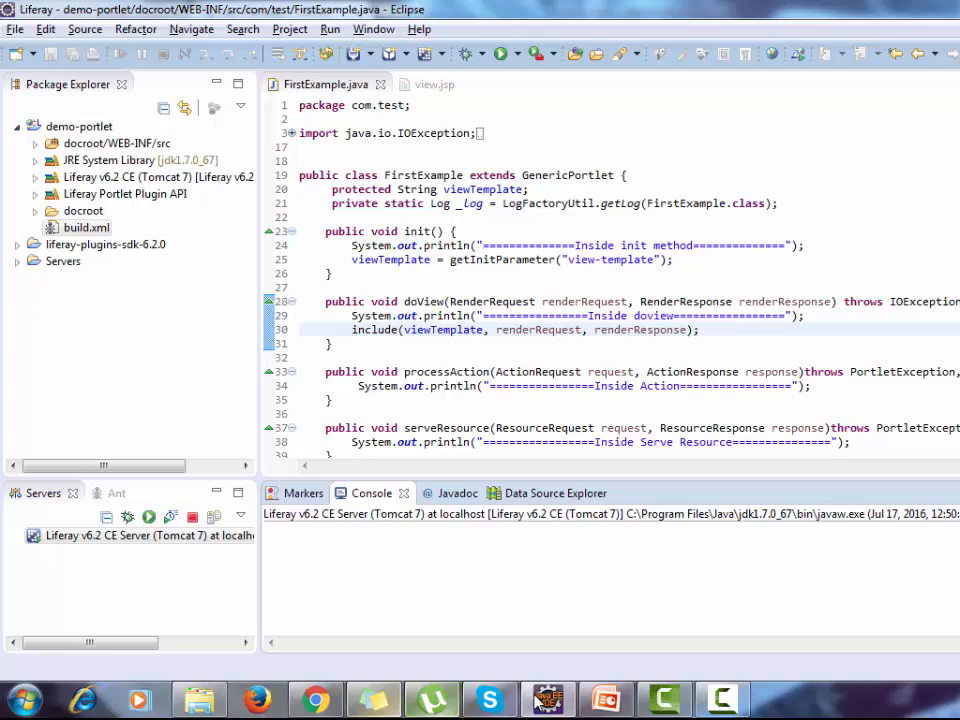
pyautogui.click(605, 697)
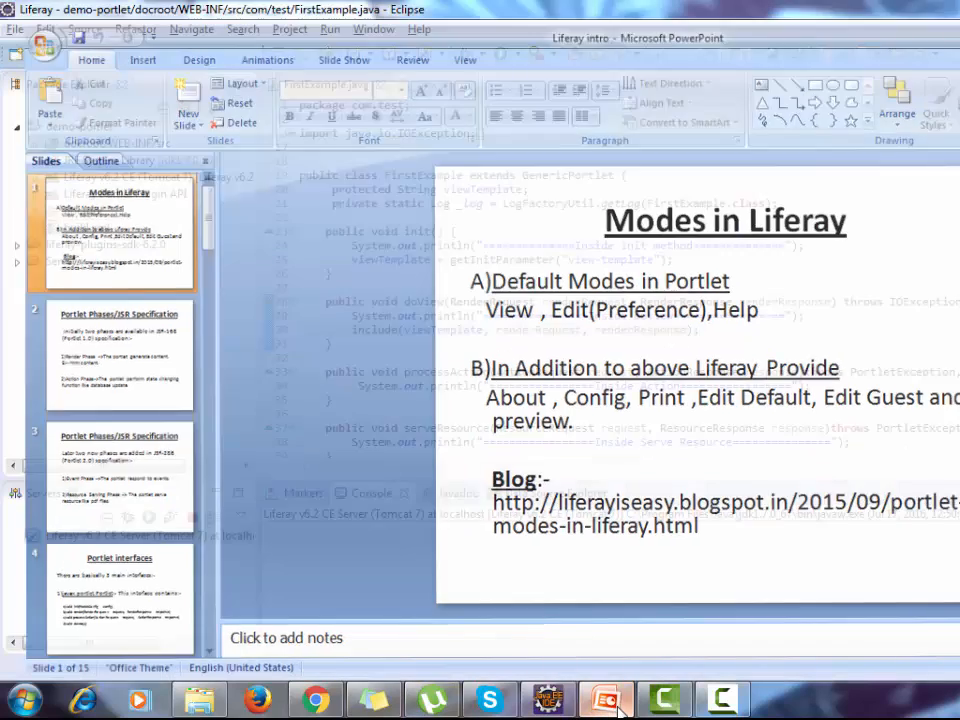